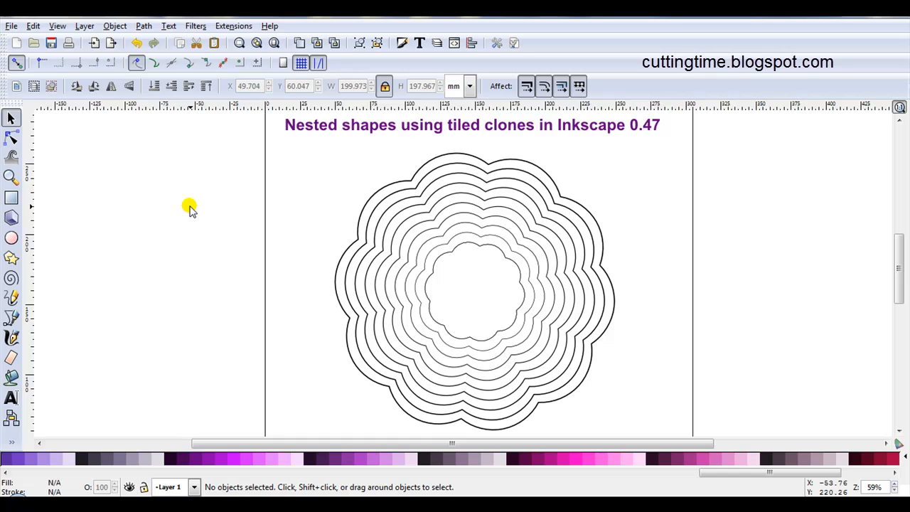
mouse_move(400, 360)
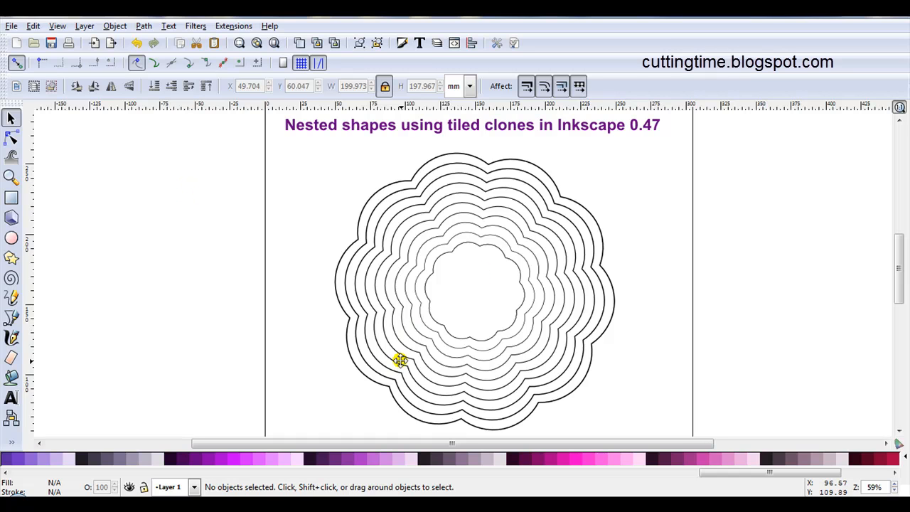
mouse_move(444, 321)
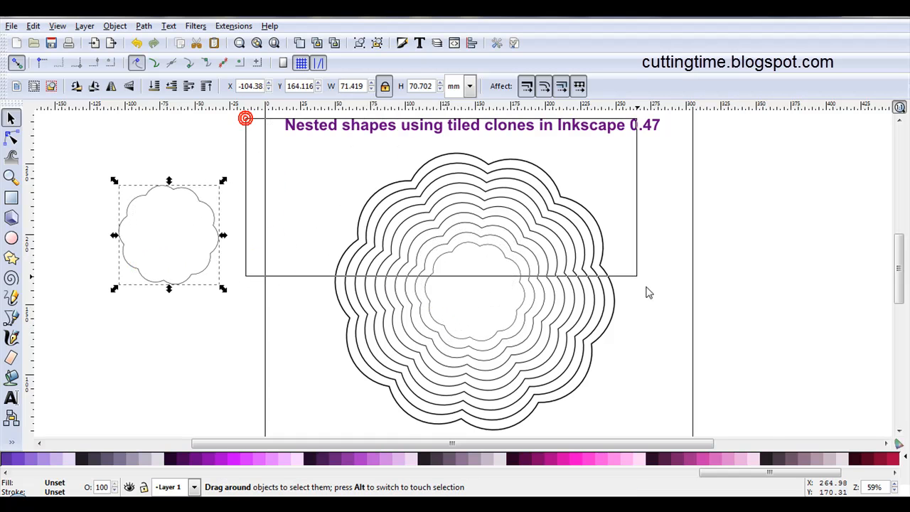
Step: Delete the nested example and title, then move the single scalloped flower onto the page centre
key(Delete)
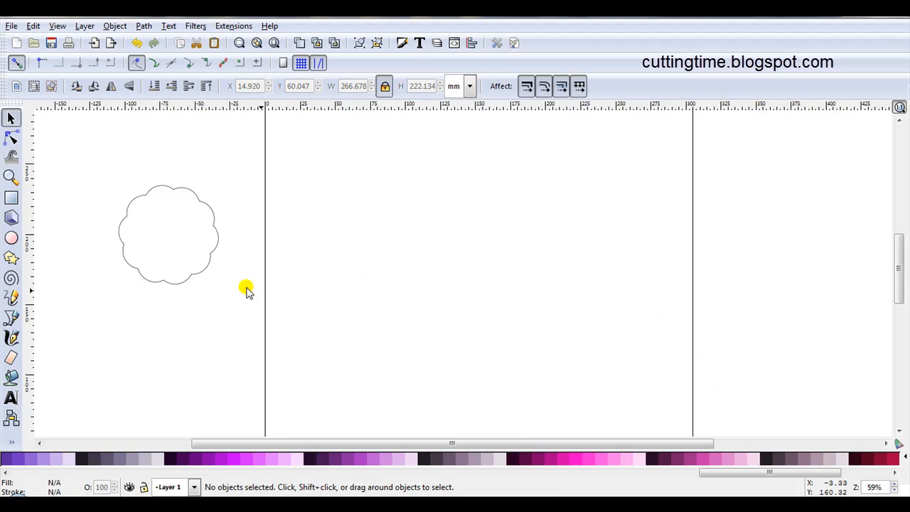
drag(170, 234, 392, 263)
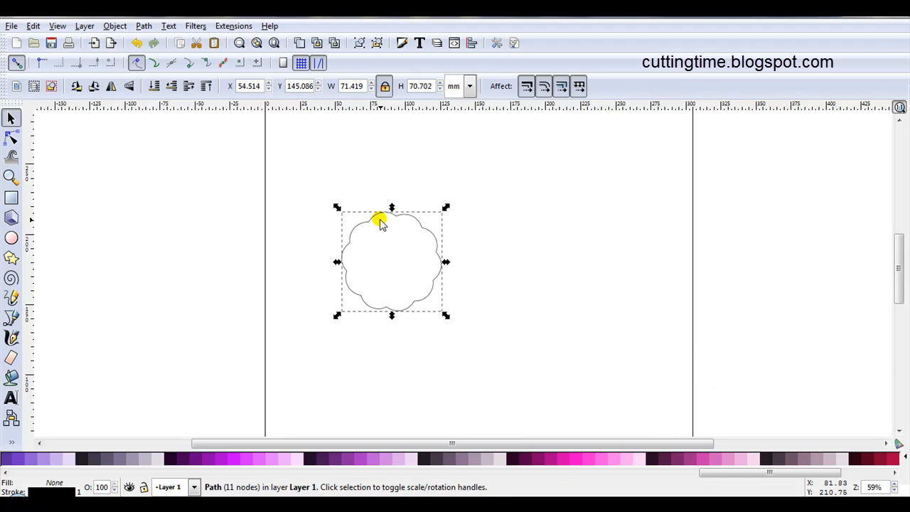
mouse_move(350, 183)
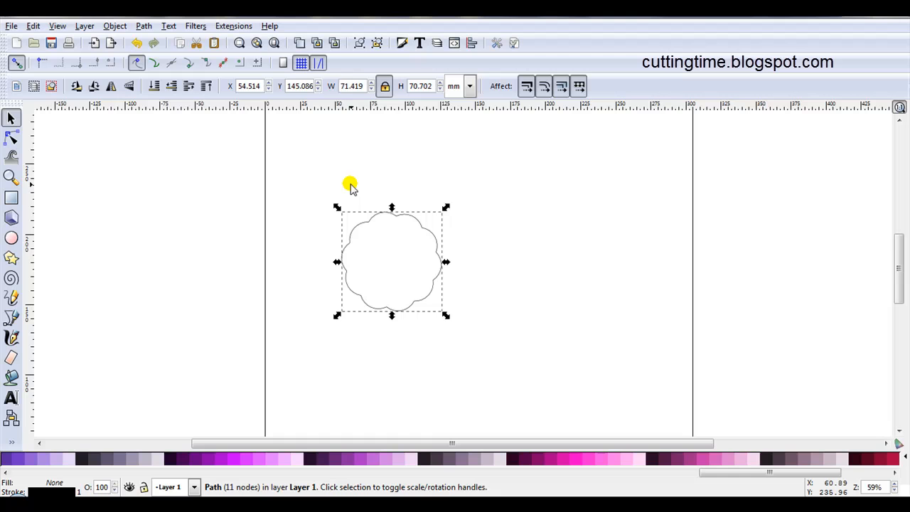
mouse_move(382, 206)
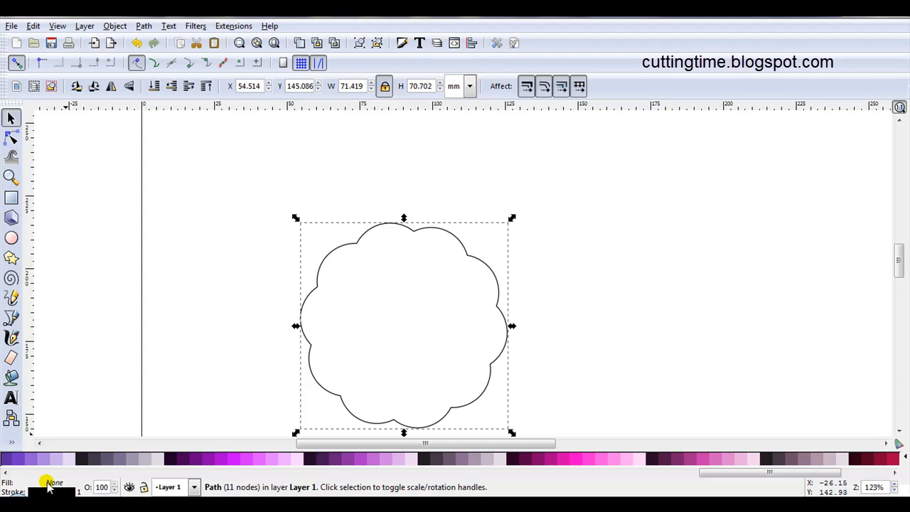
mouse_move(220, 369)
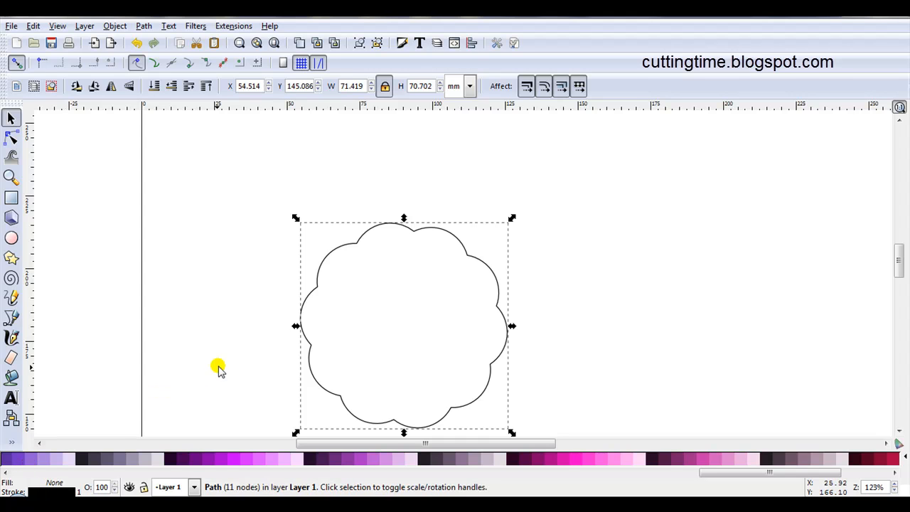
mouse_move(230, 356)
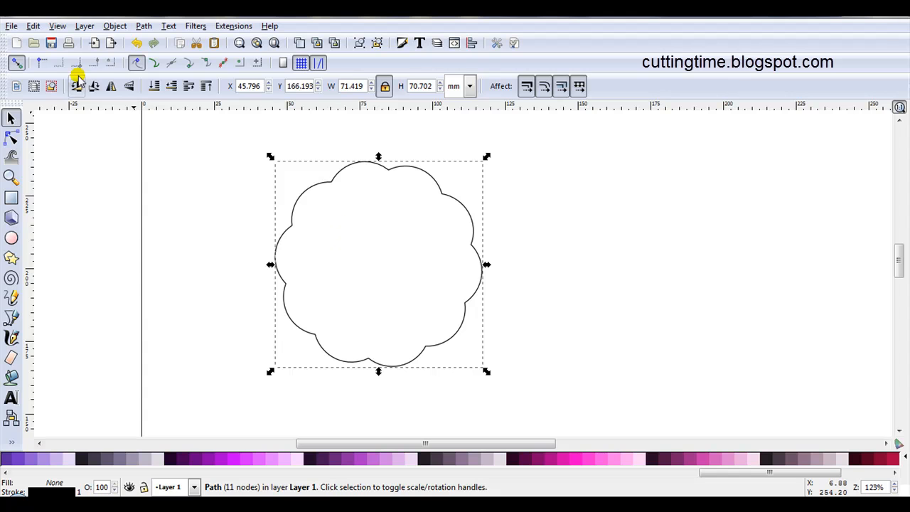
Step: Open Edit > Clone > Create Tiled Clones for the selected flower
click(32, 25)
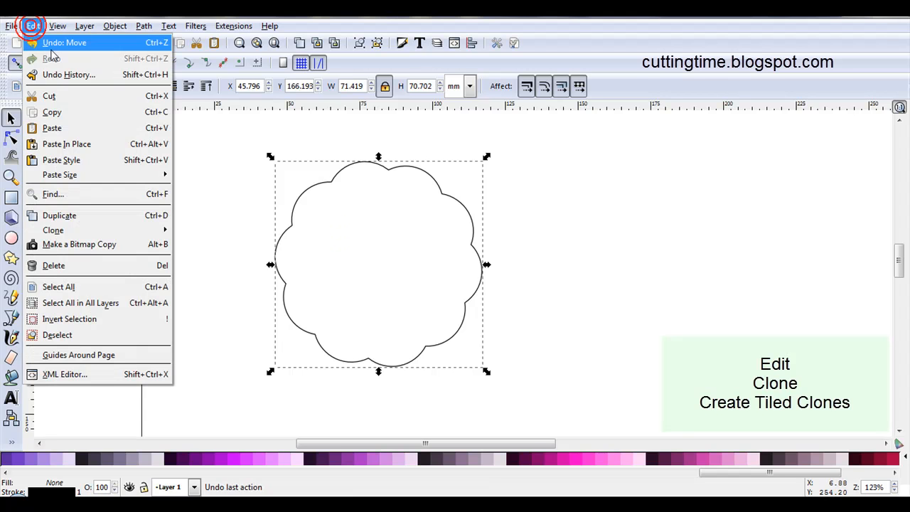
mouse_move(53, 231)
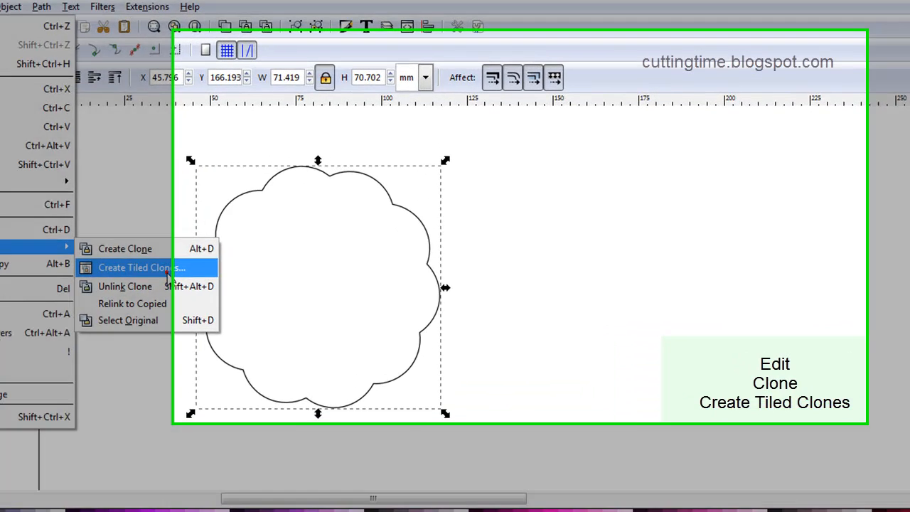
click(140, 267)
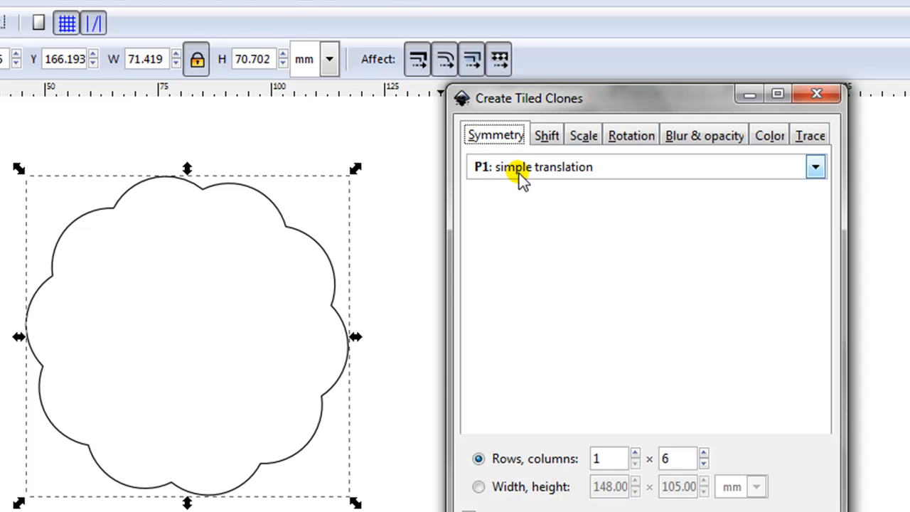
mouse_move(519, 171)
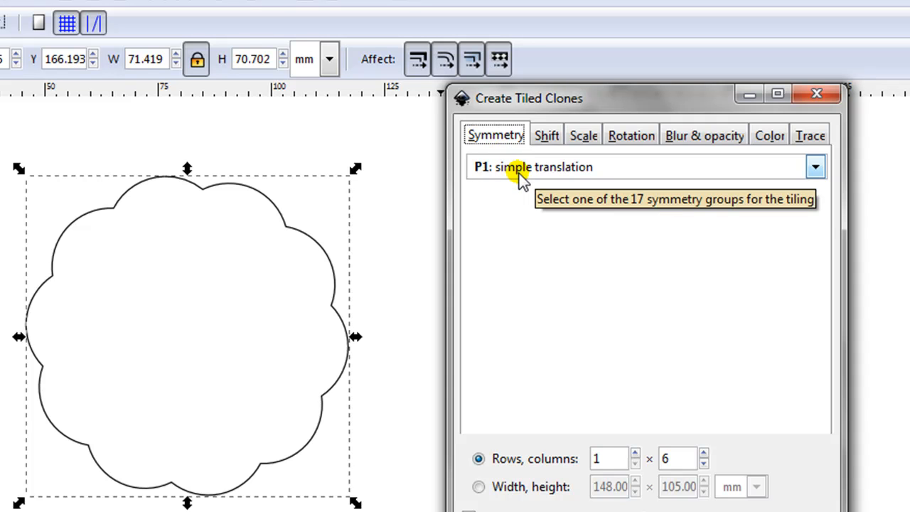
Step: Switch to the Shift settings to set the per-column horizontal shift to -100%
click(546, 135)
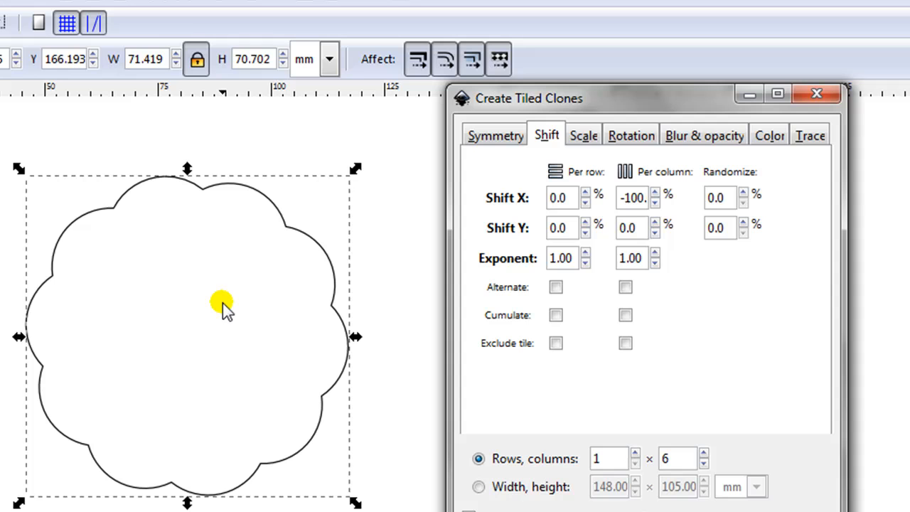
mouse_move(597, 249)
text(100)
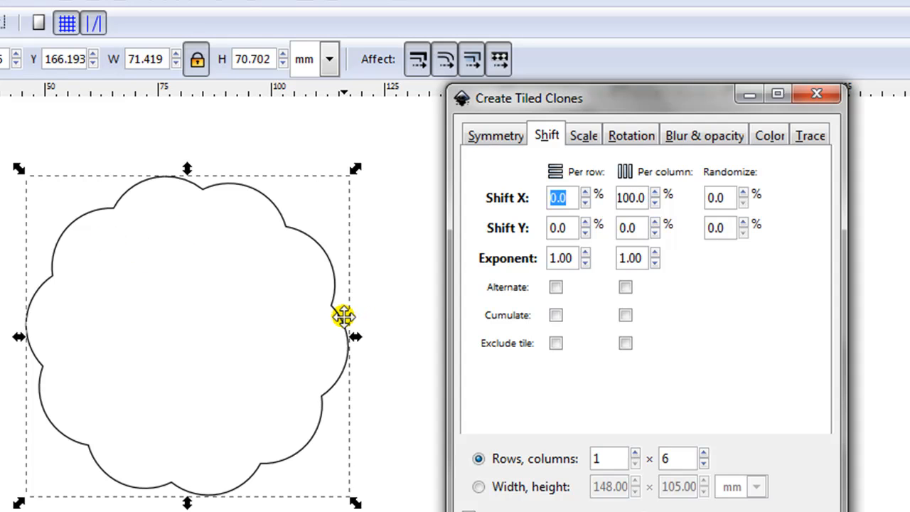
mouse_move(377, 216)
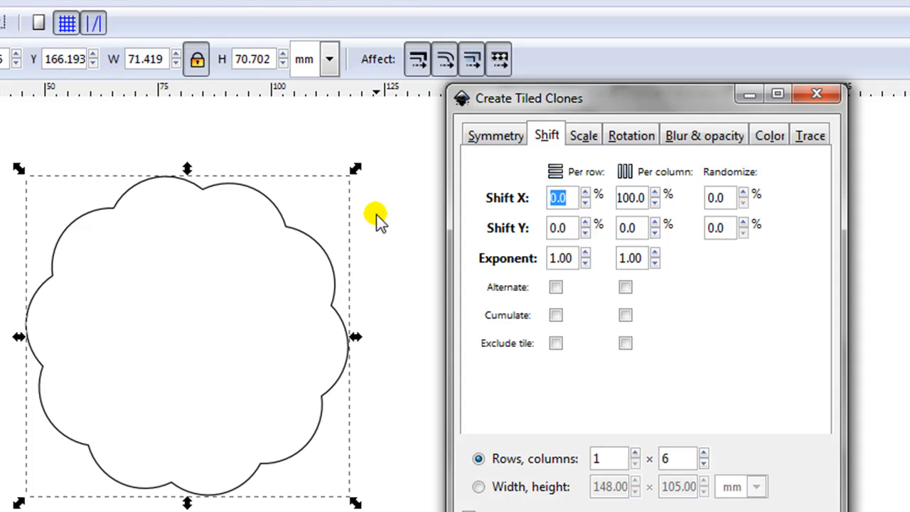
mouse_move(546, 140)
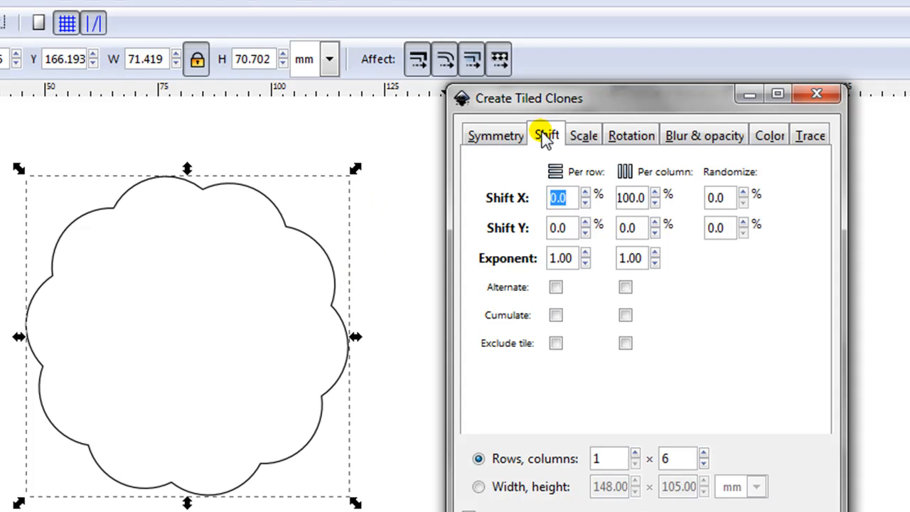
Step: Set the per-column Scale X and Scale Y of the tiled clones to 20%
click(583, 136)
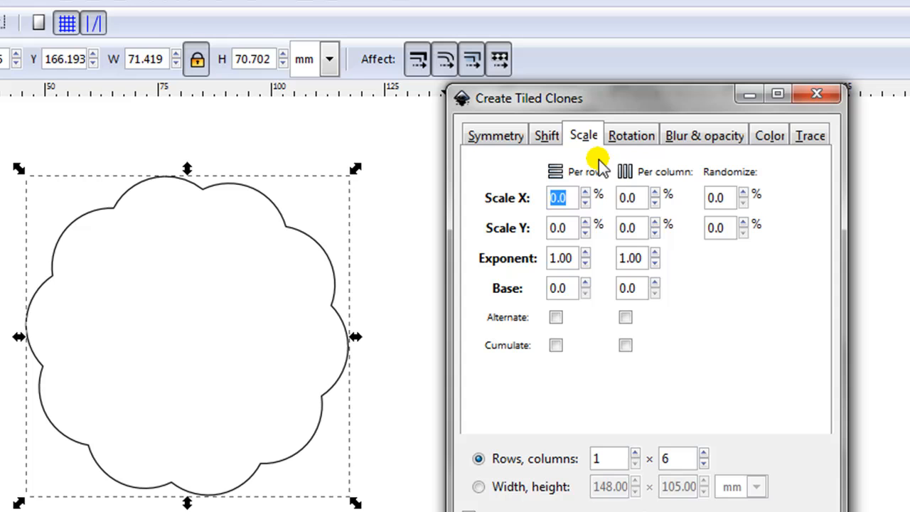
mouse_move(640, 192)
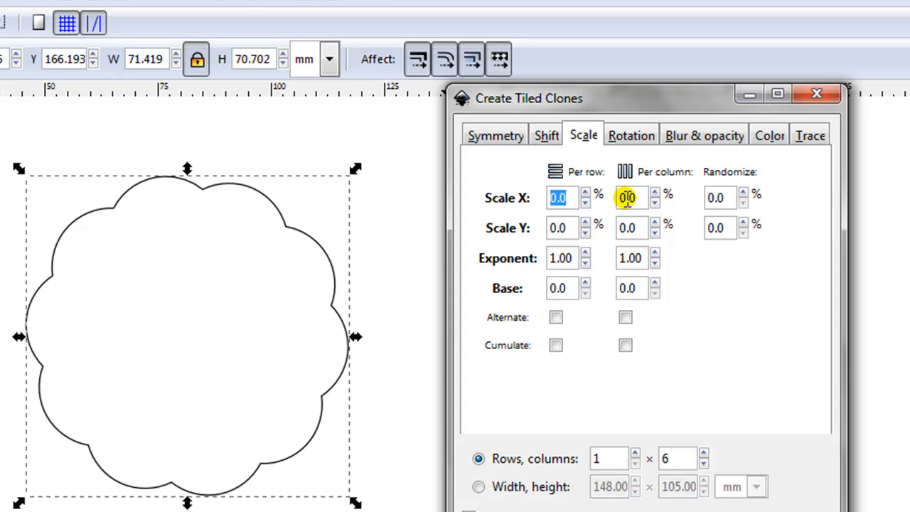
click(629, 198)
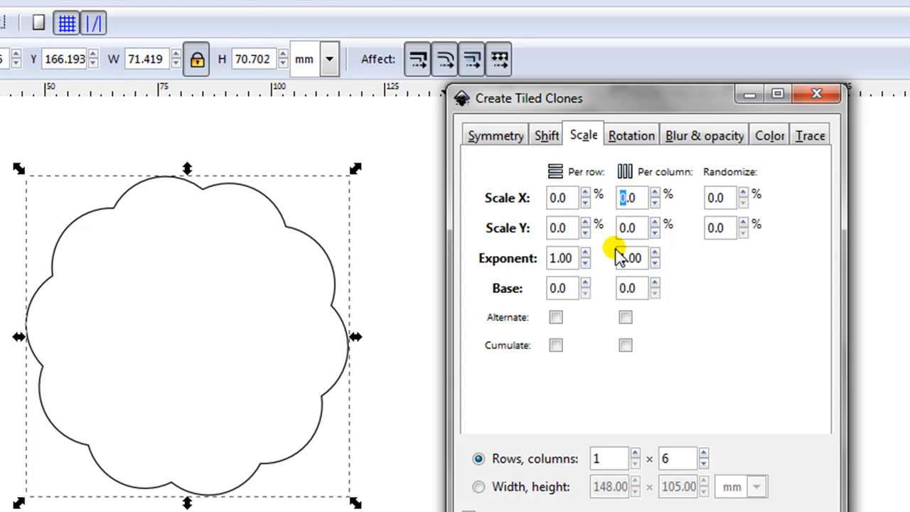
click(656, 193)
text(20)
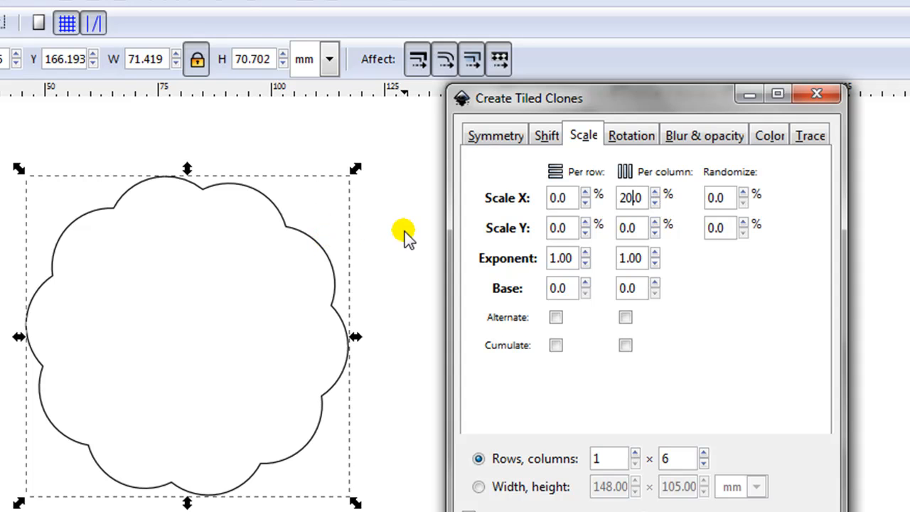
mouse_move(630, 227)
text(20)
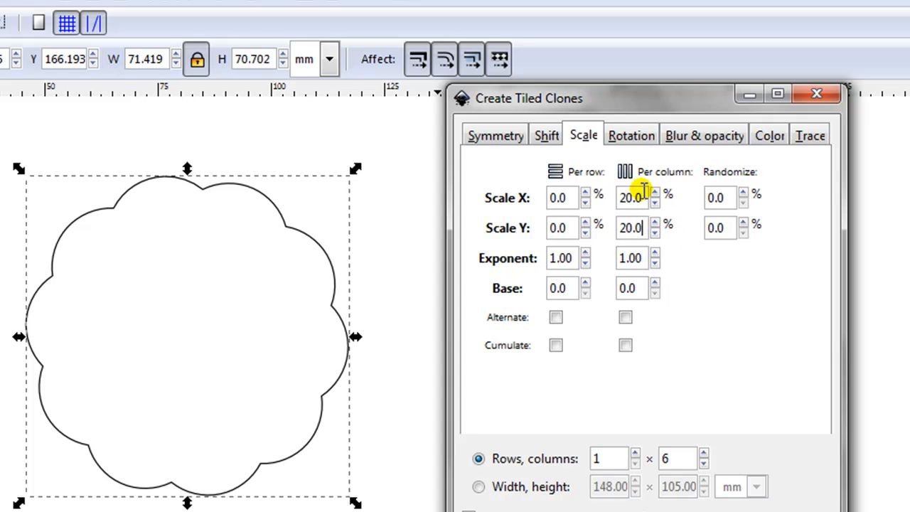
mouse_move(632, 227)
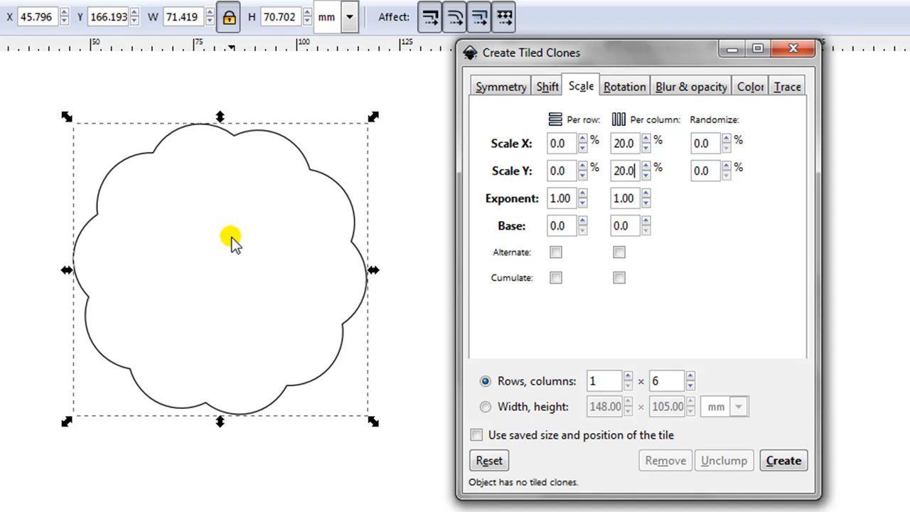
mouse_move(665, 381)
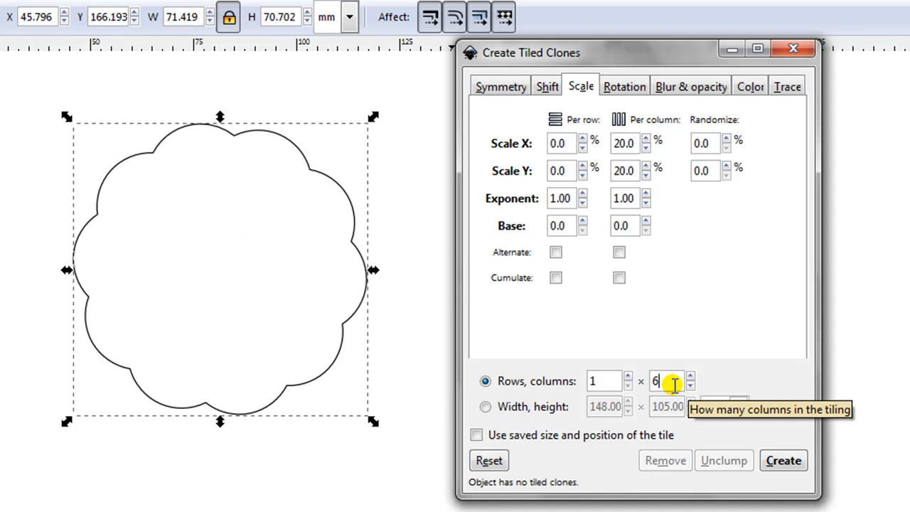
Step: Set the tiling to 1 row by 10 columns and create the ten scaled flower clones
click(688, 377)
text(10)
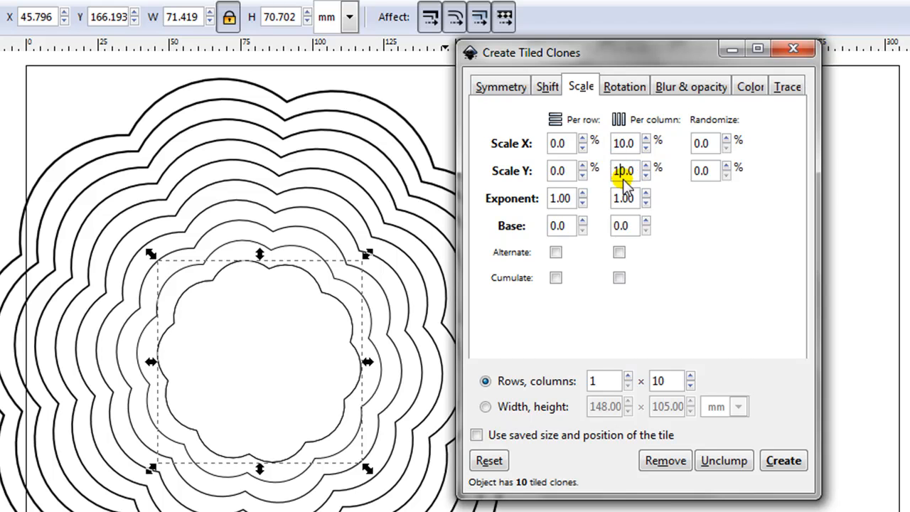
mouse_move(783, 461)
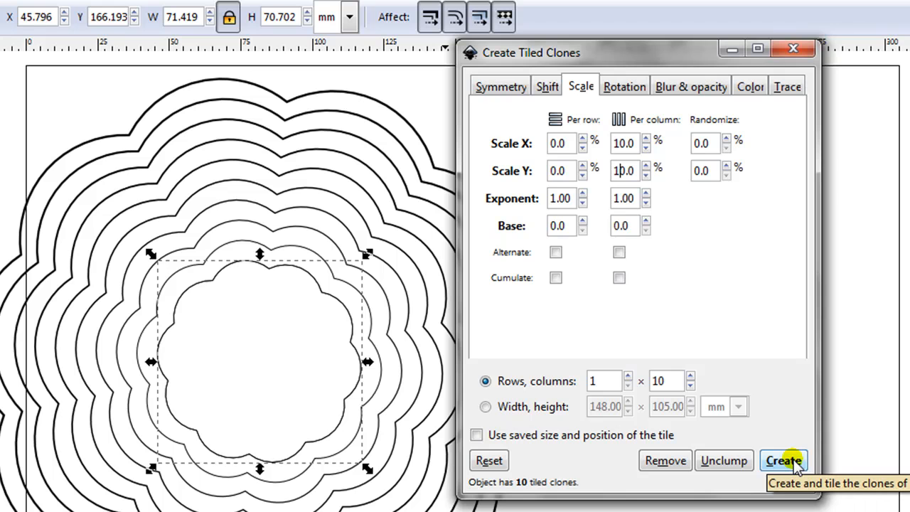
click(783, 461)
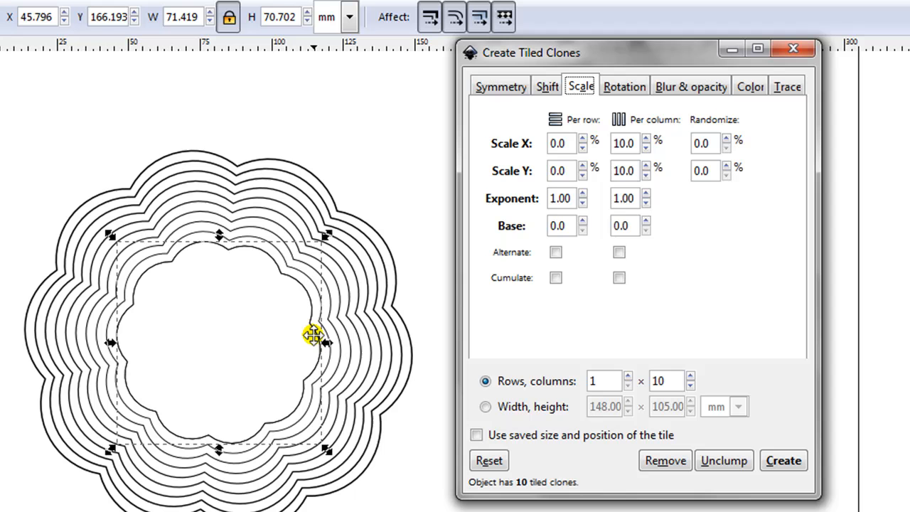
mouse_move(754, 149)
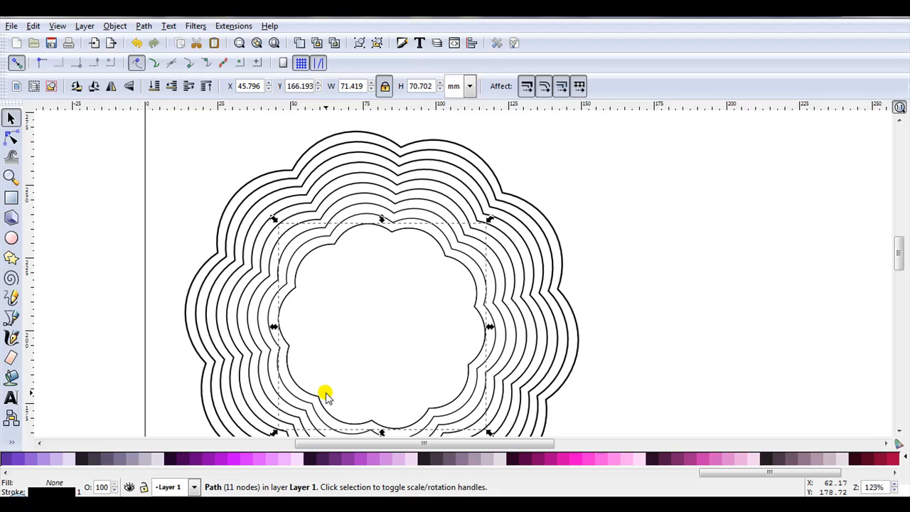
mouse_move(334, 391)
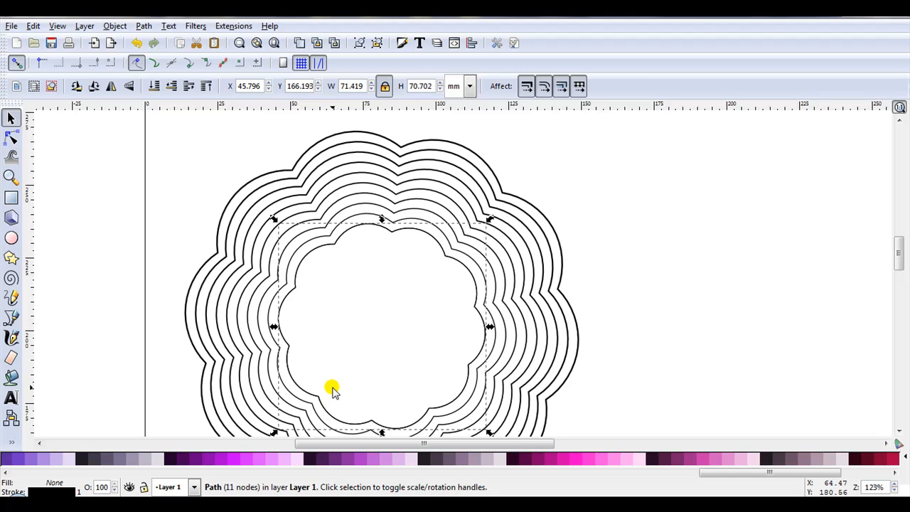
mouse_move(383, 165)
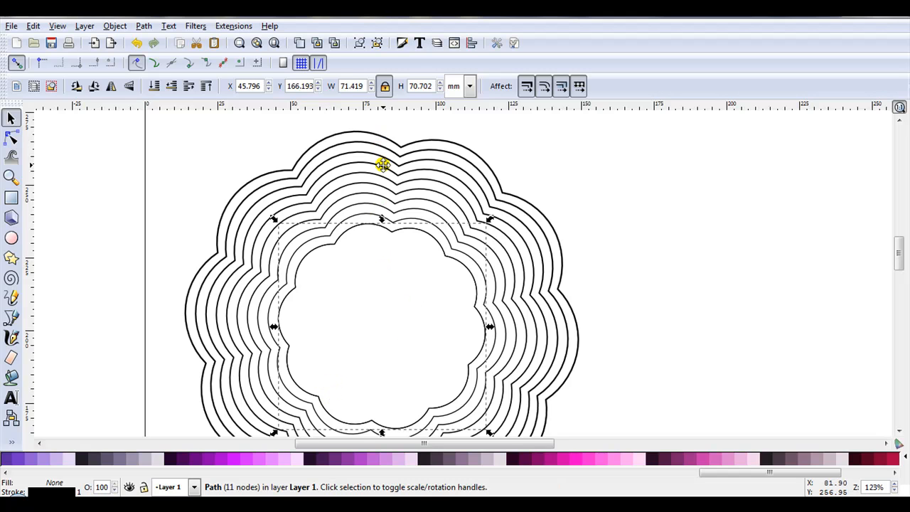
Step: Scroll the view to see the ten nested flower outlines after closing the dialog
scroll(down, 3)
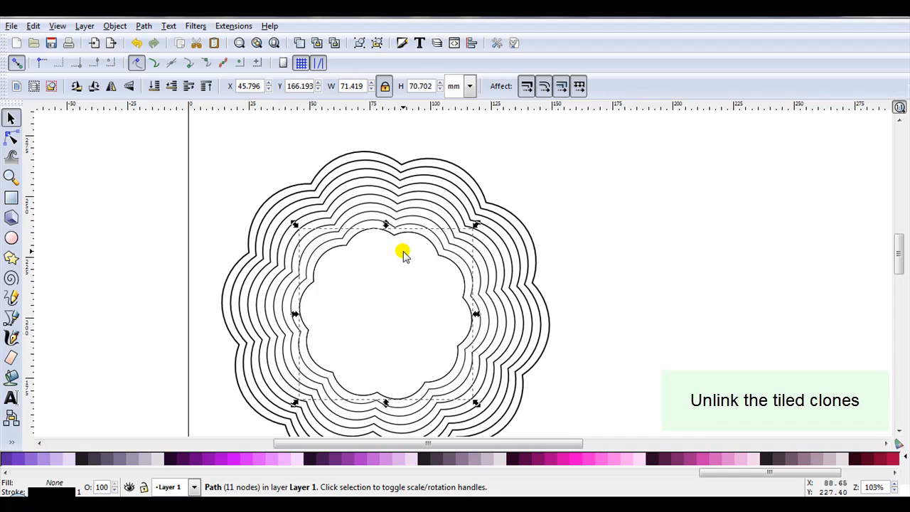
mouse_move(401, 245)
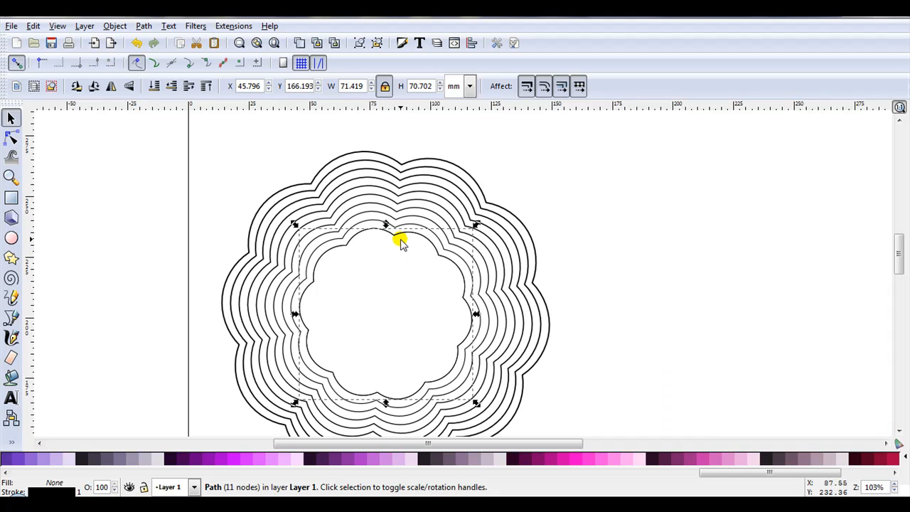
Step: Rubber-band select all nested flower outlines and unlink the clones into standalone paths
click(576, 219)
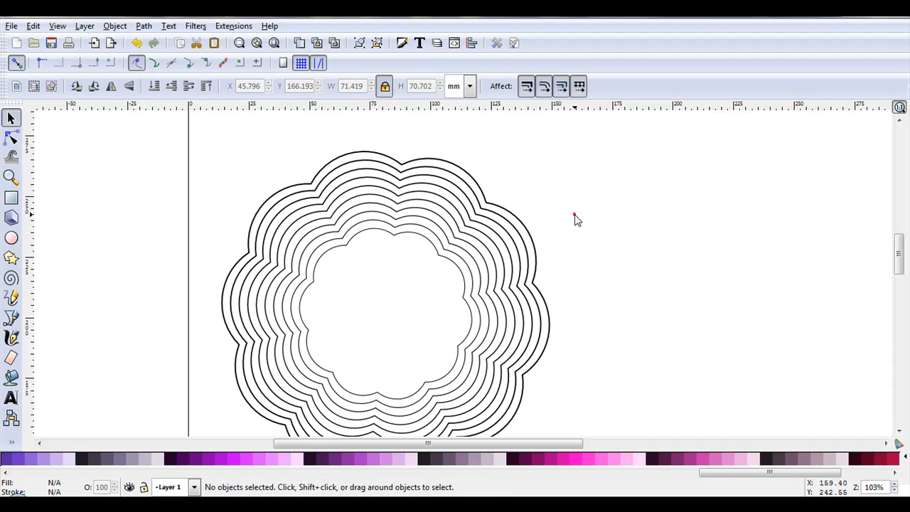
mouse_move(370, 236)
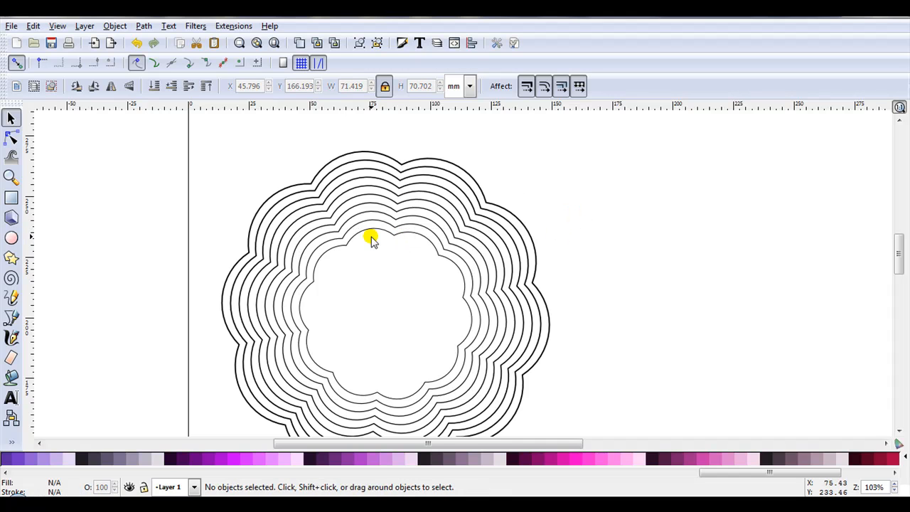
scroll(down, 3)
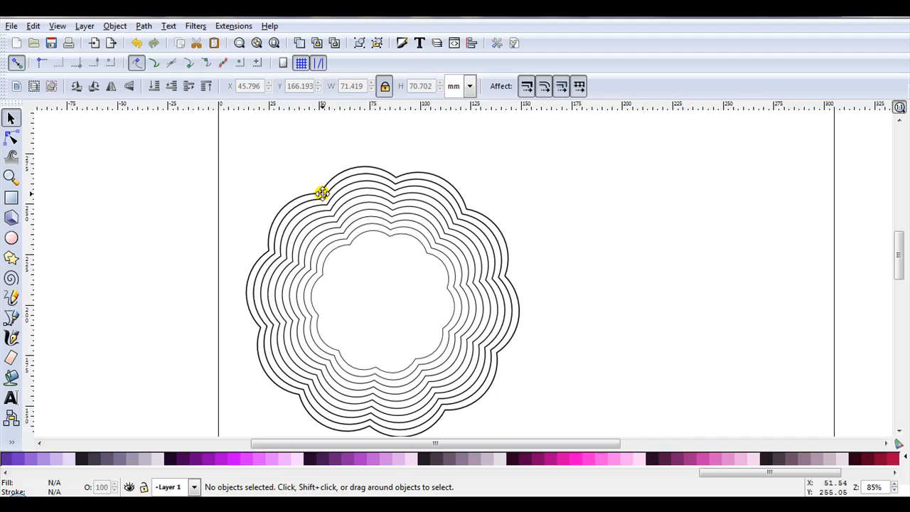
drag(322, 194, 547, 401)
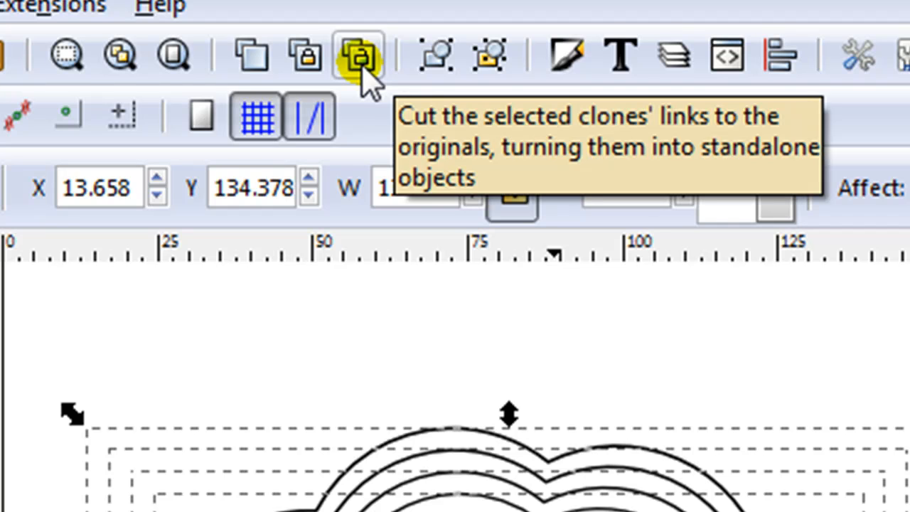
click(357, 55)
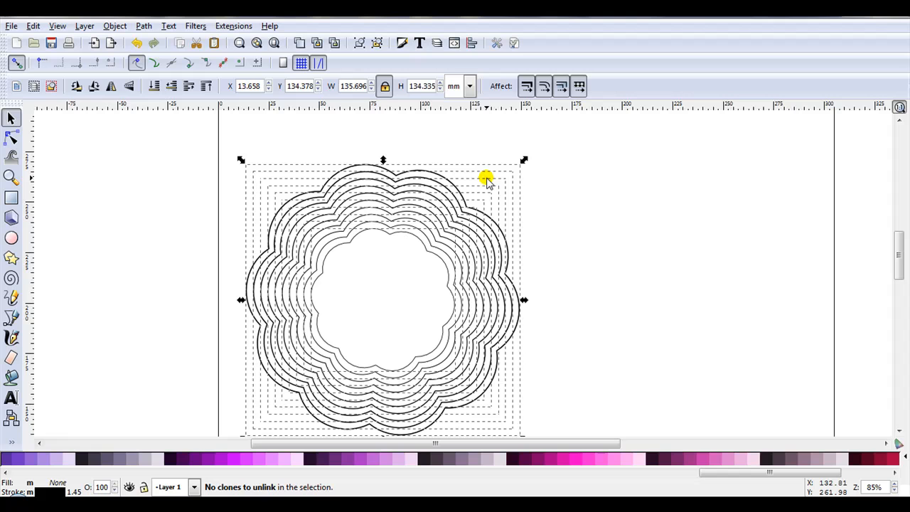
click(569, 187)
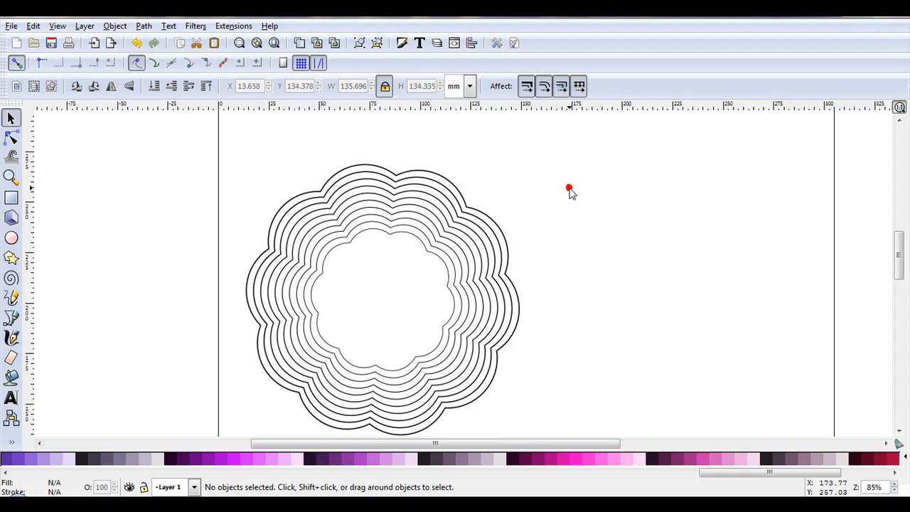
mouse_move(302, 308)
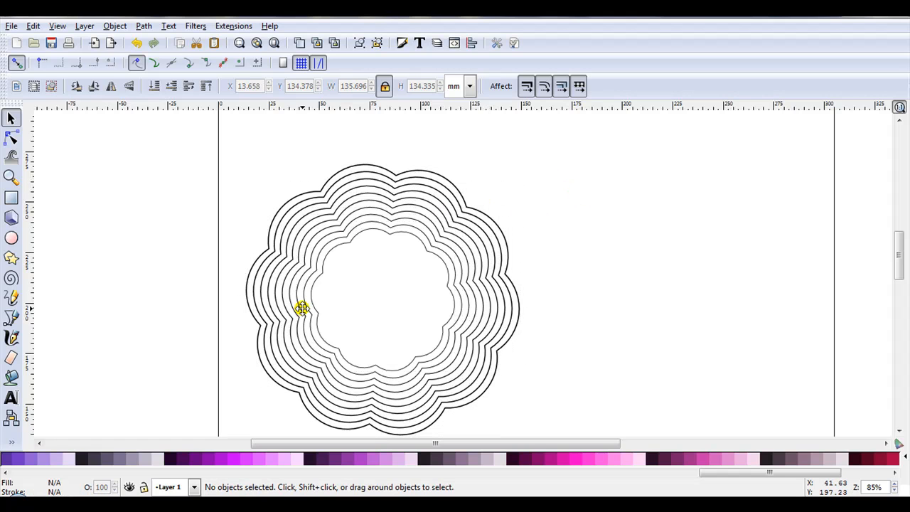
mouse_move(330, 258)
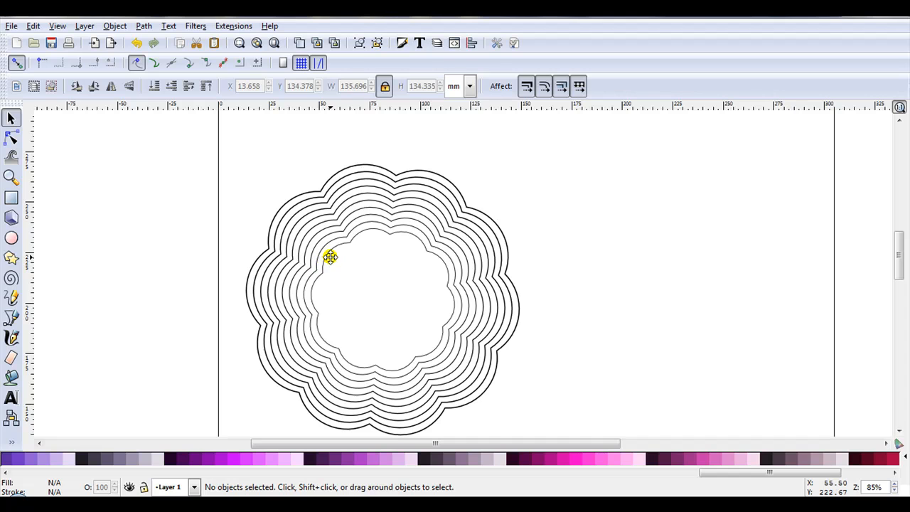
mouse_move(359, 269)
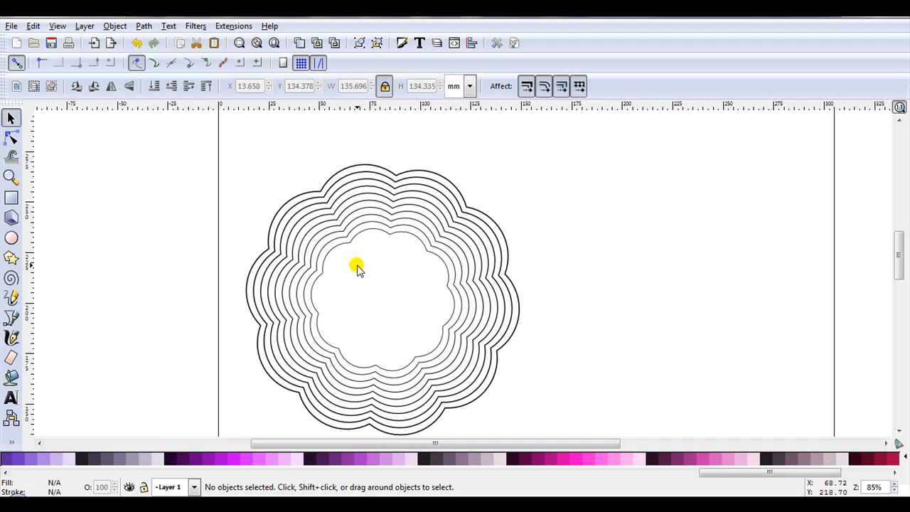
mouse_move(290, 269)
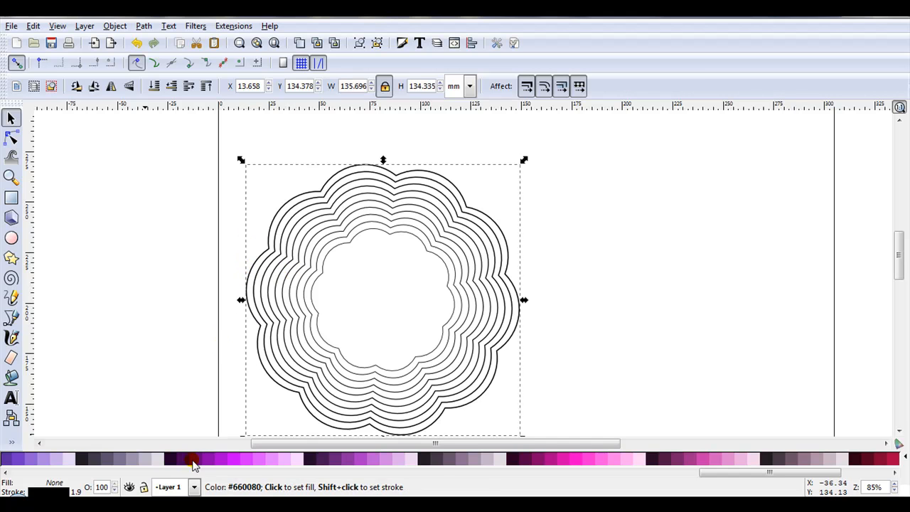
Step: Fill the largest flower purple and the next one lighter violet, stacking it over the first
click(192, 458)
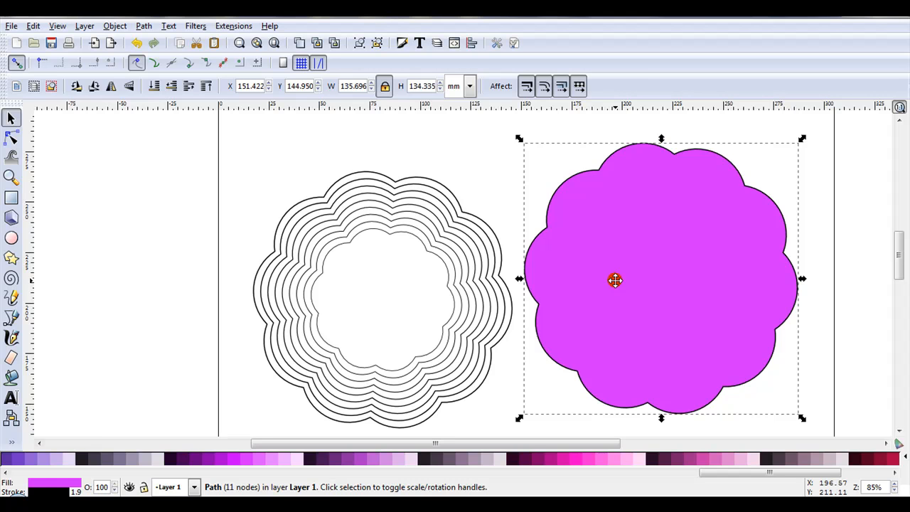
click(515, 316)
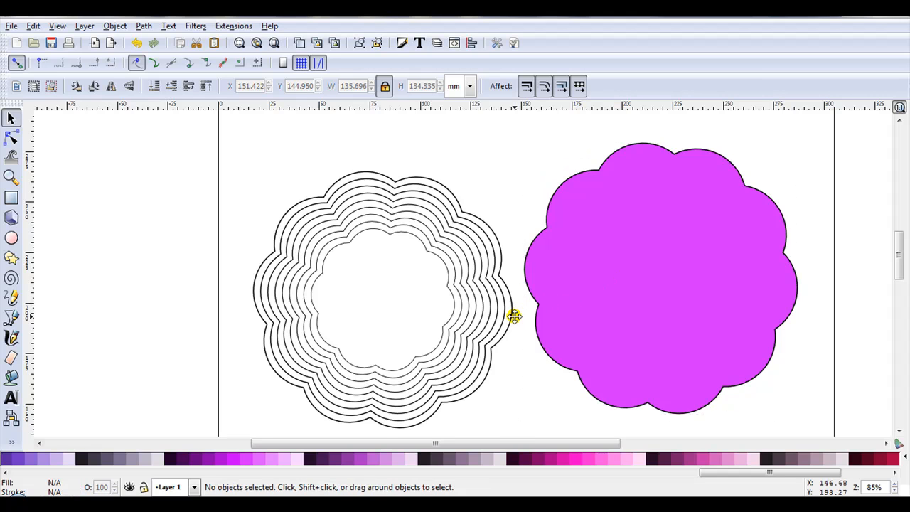
click(383, 312)
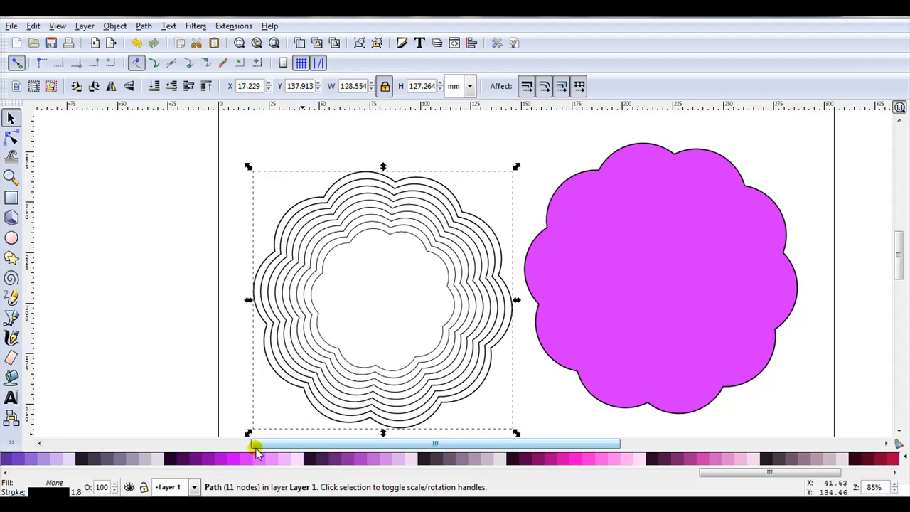
click(256, 458)
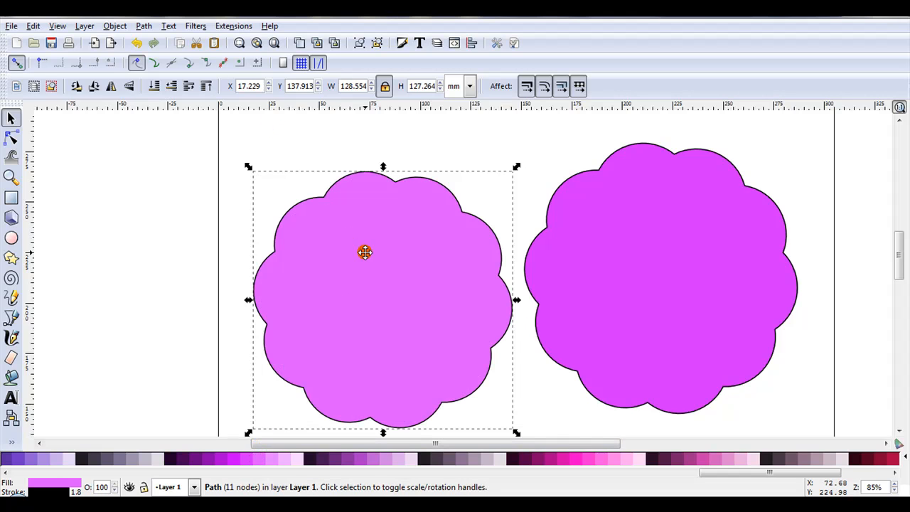
drag(364, 253, 649, 235)
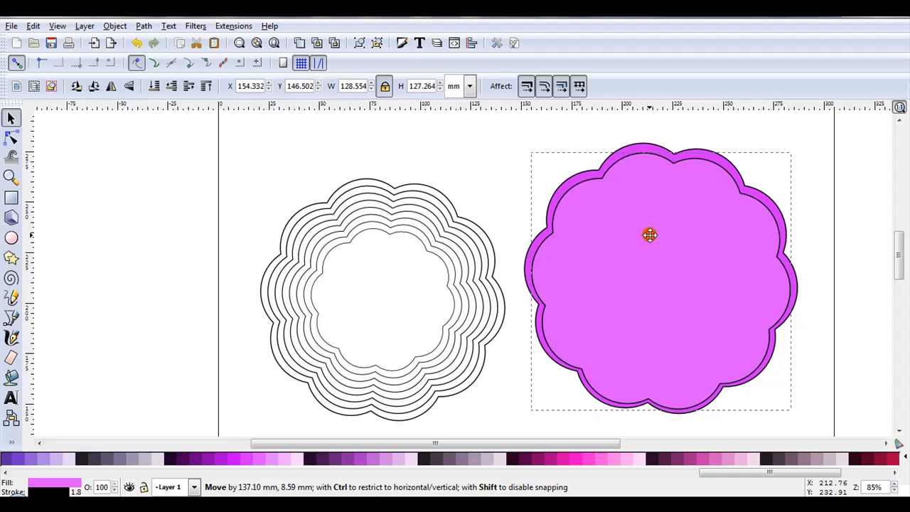
Step: Fill the next smaller flowers bright pink and pale pink to complete the layered centre
click(385, 299)
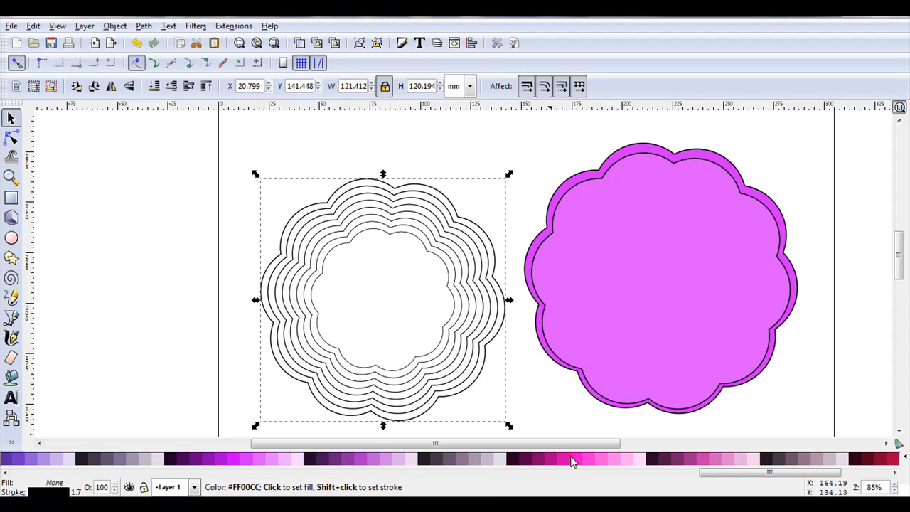
click(572, 461)
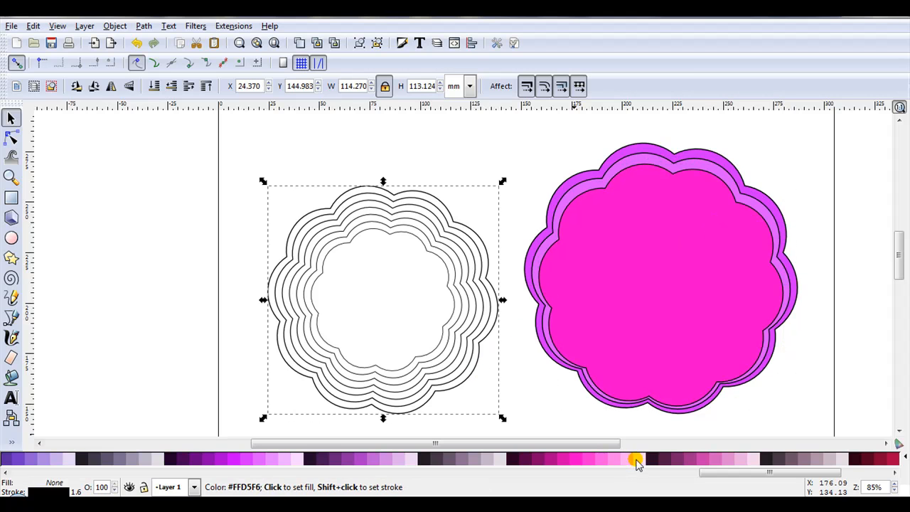
click(637, 461)
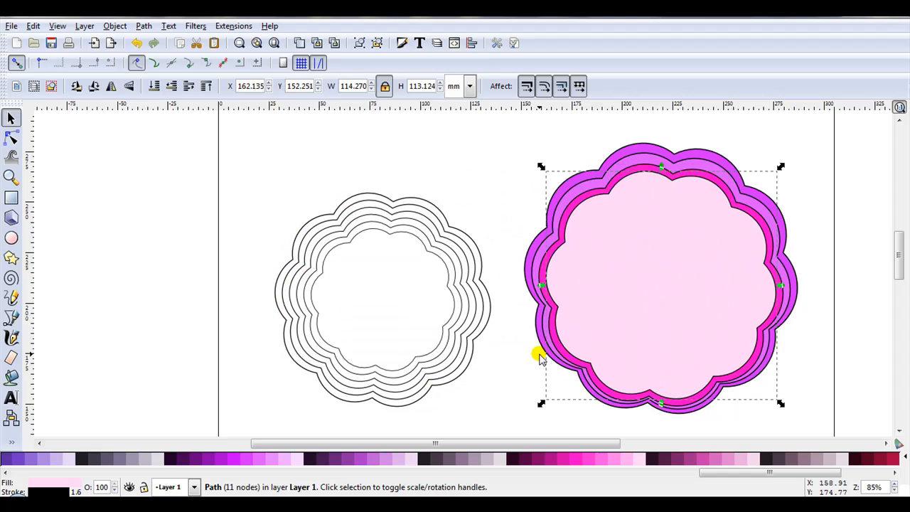
mouse_move(619, 179)
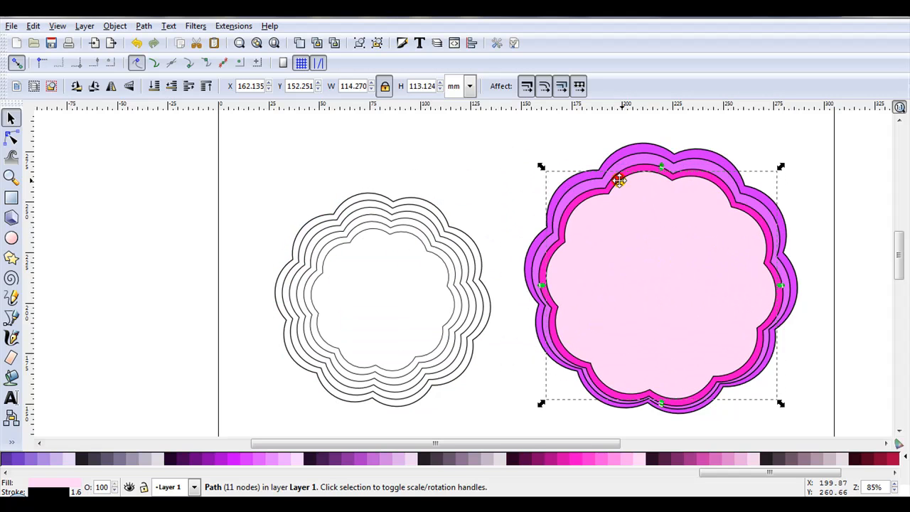
mouse_move(653, 291)
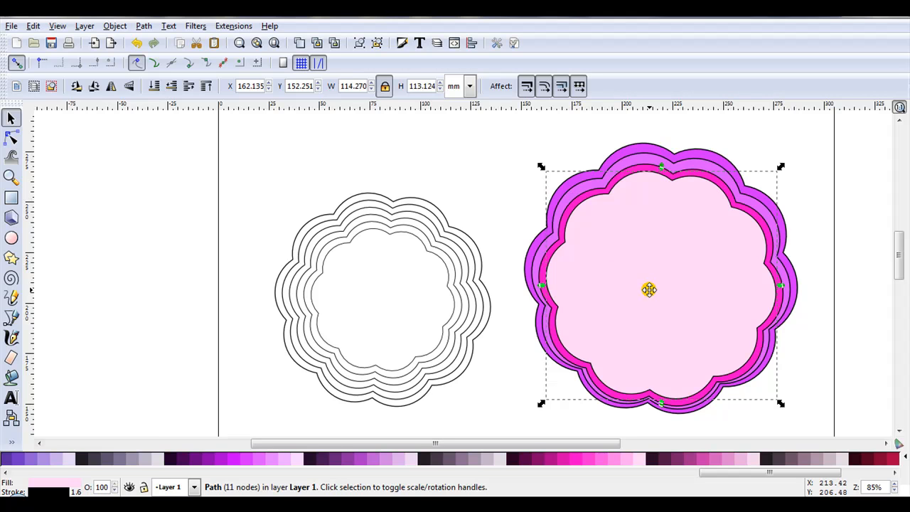
click(12, 139)
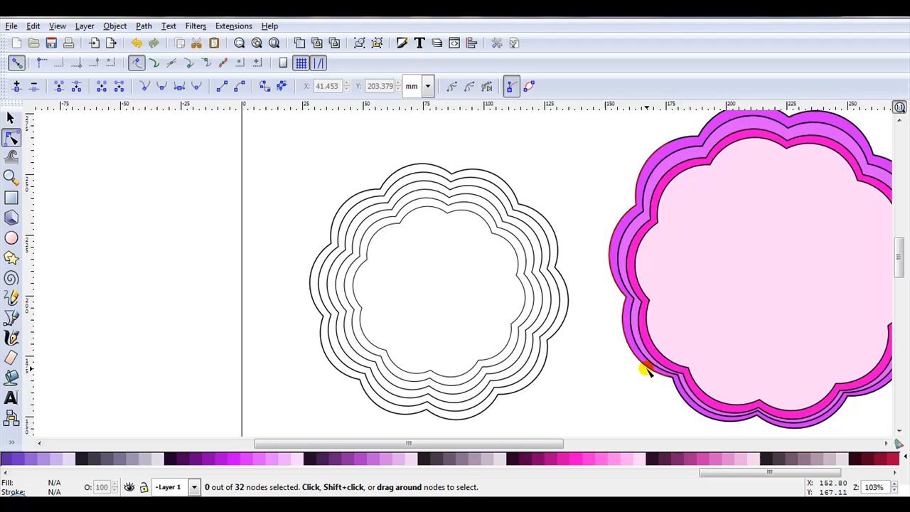
mouse_move(626, 379)
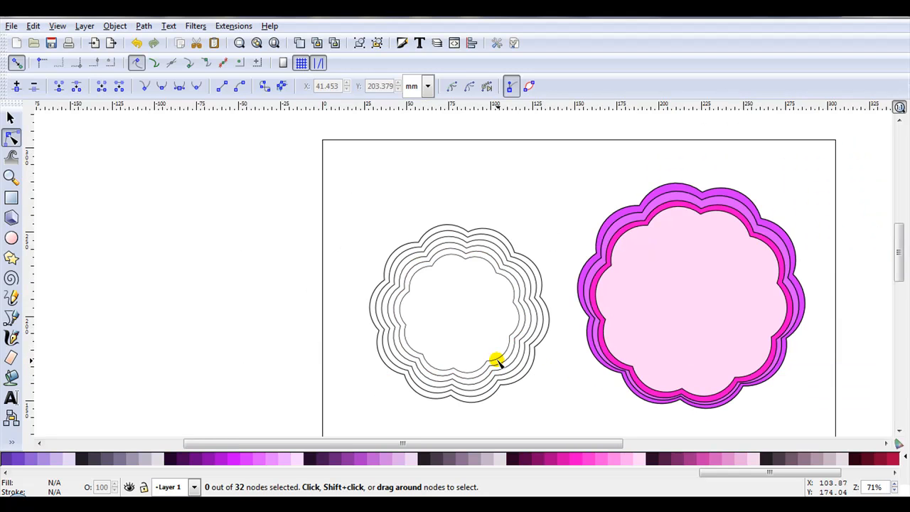
mouse_move(12, 117)
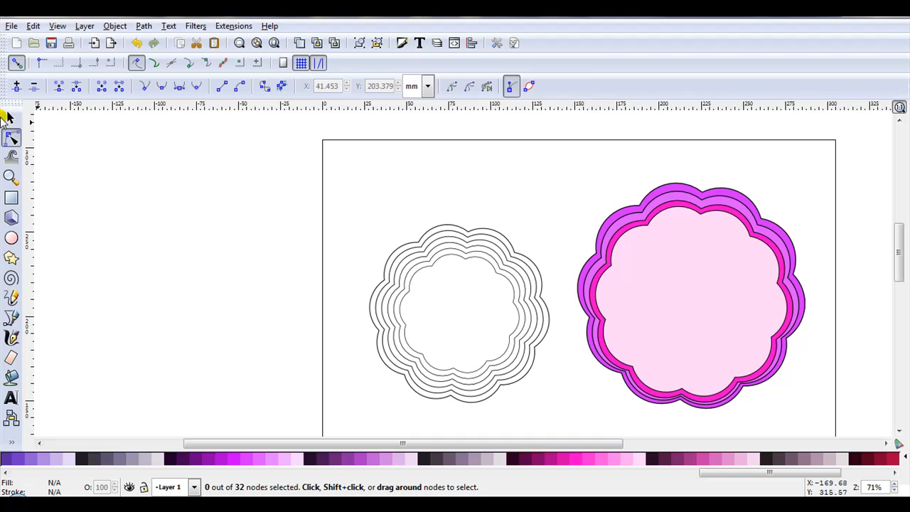
click(11, 118)
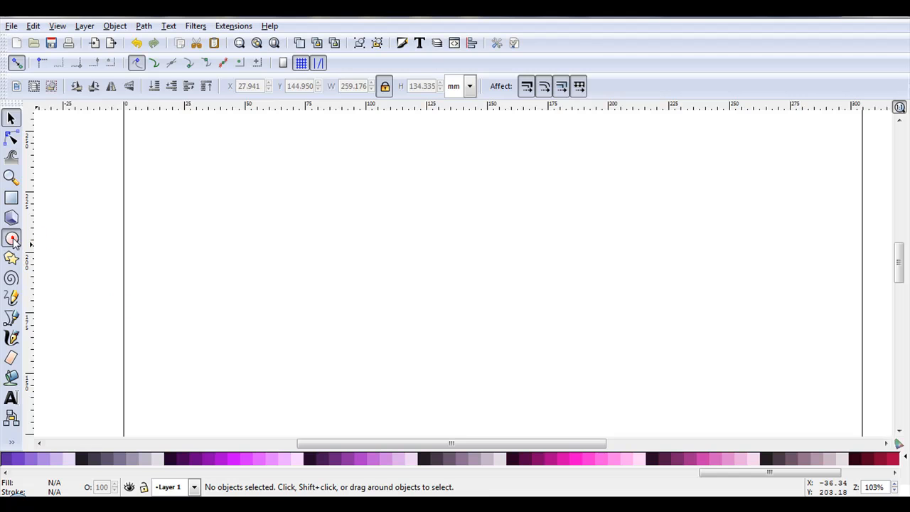
Step: Draw a black-outlined circle on the blank page with the Ellipse tool
drag(359, 270, 422, 329)
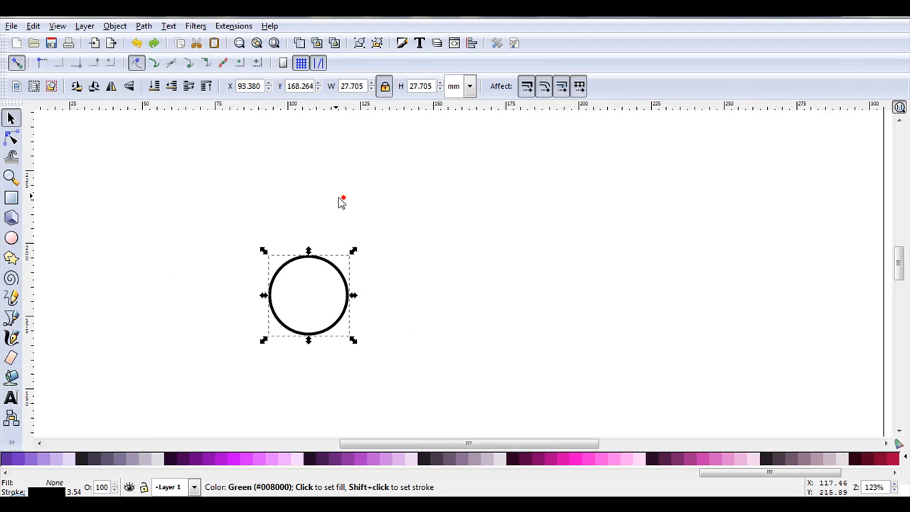
click(32, 26)
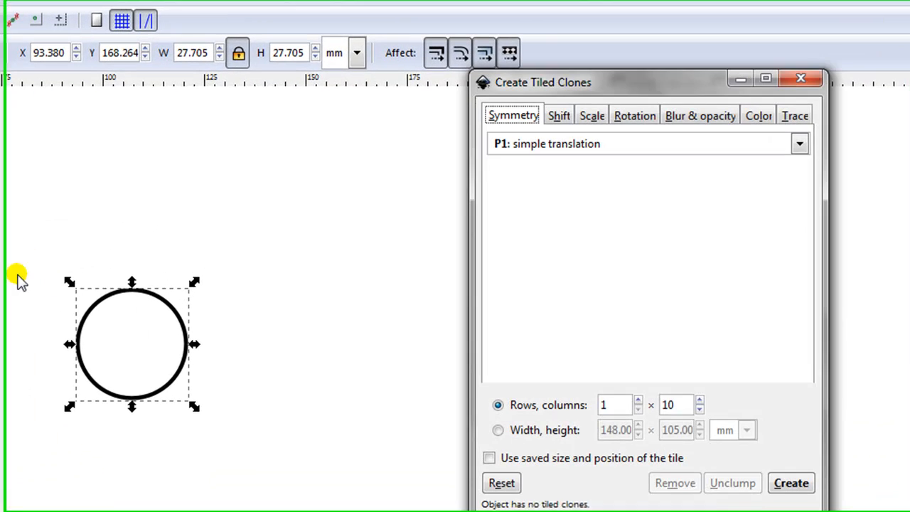
Step: Move the Create Tiled Clones dialog aside and switch to its Scale settings for the circle
drag(543, 82, 588, 23)
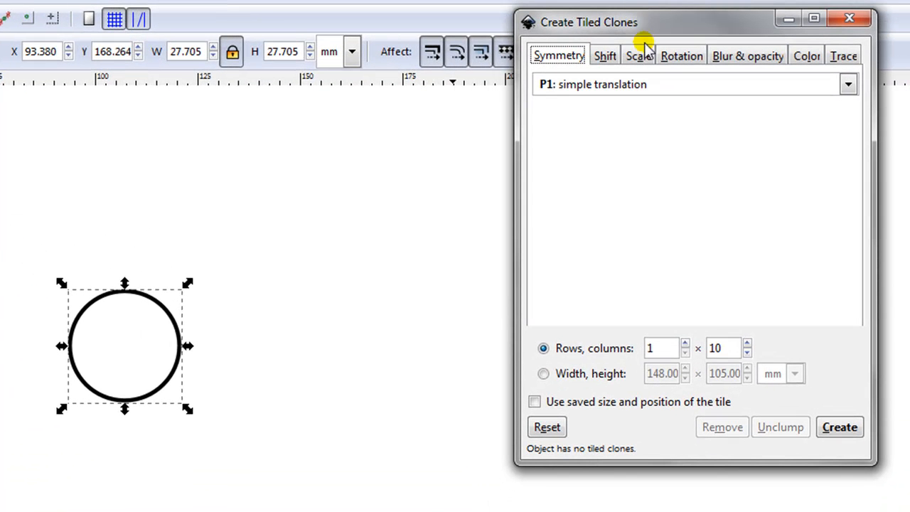
mouse_move(535, 457)
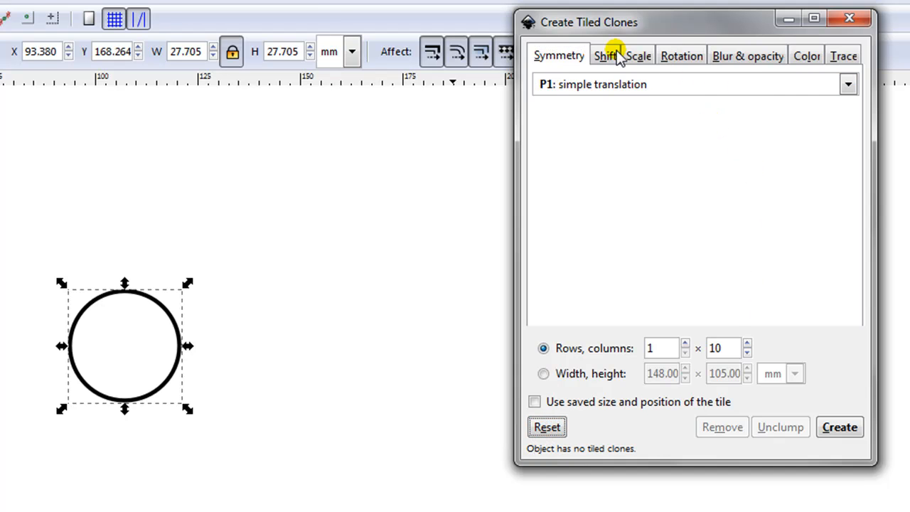
mouse_move(617, 100)
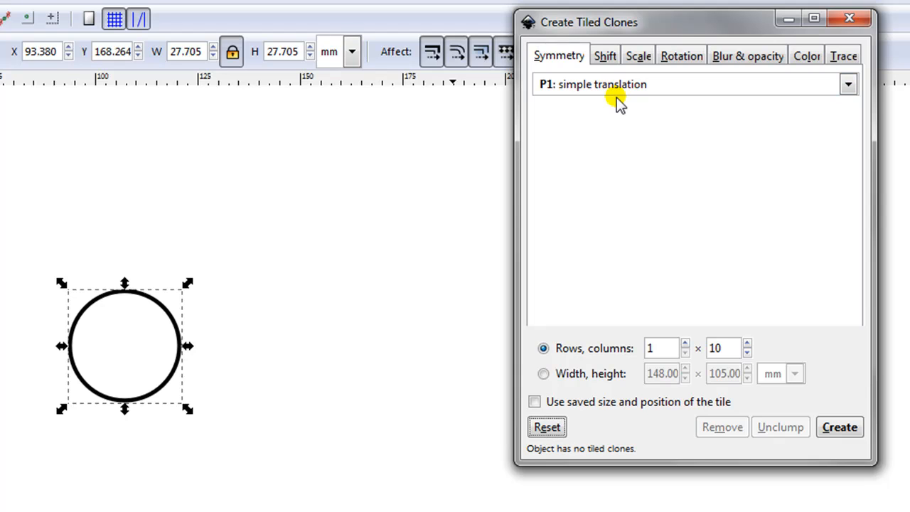
mouse_move(584, 99)
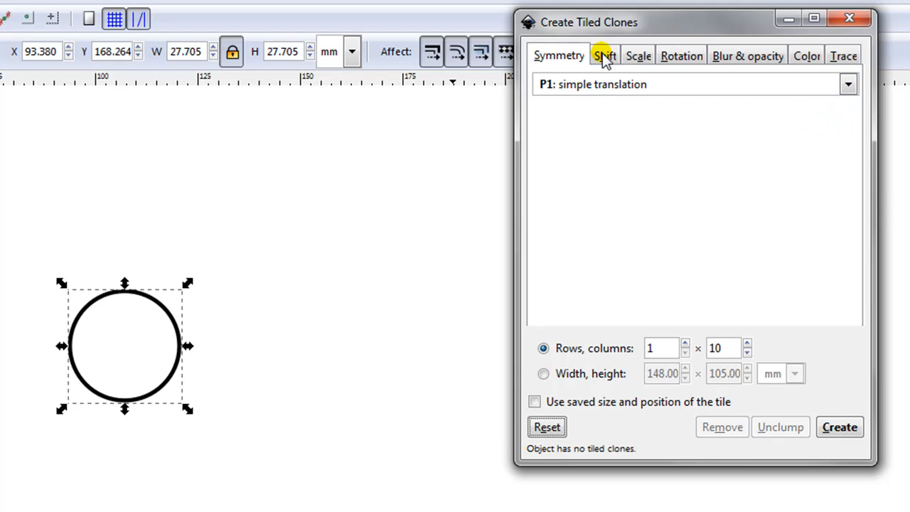
click(604, 56)
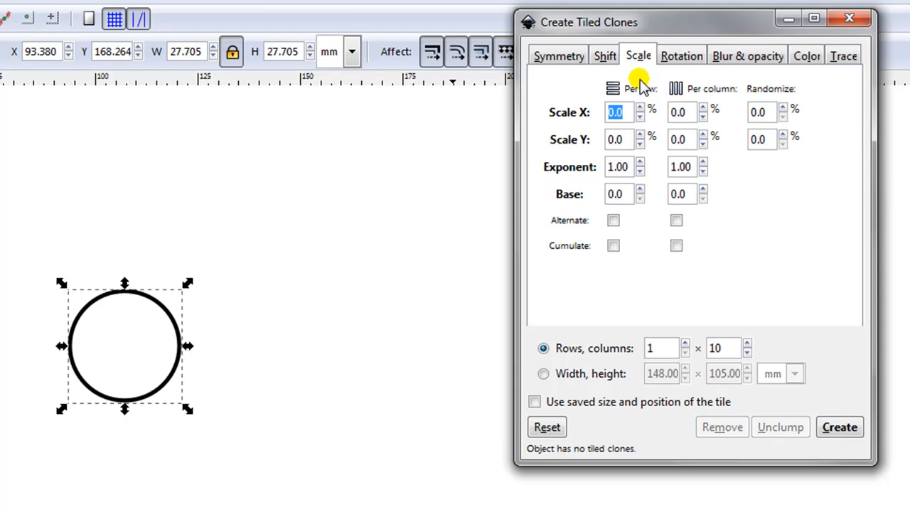
Step: Create ten tiled clones scaling 10% wider and 20% taller per column
click(682, 112)
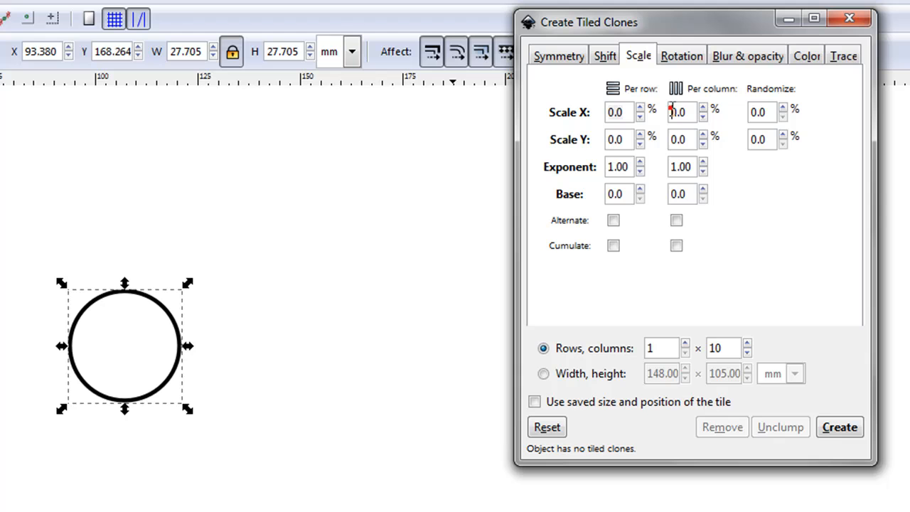
mouse_move(723, 228)
text(10)
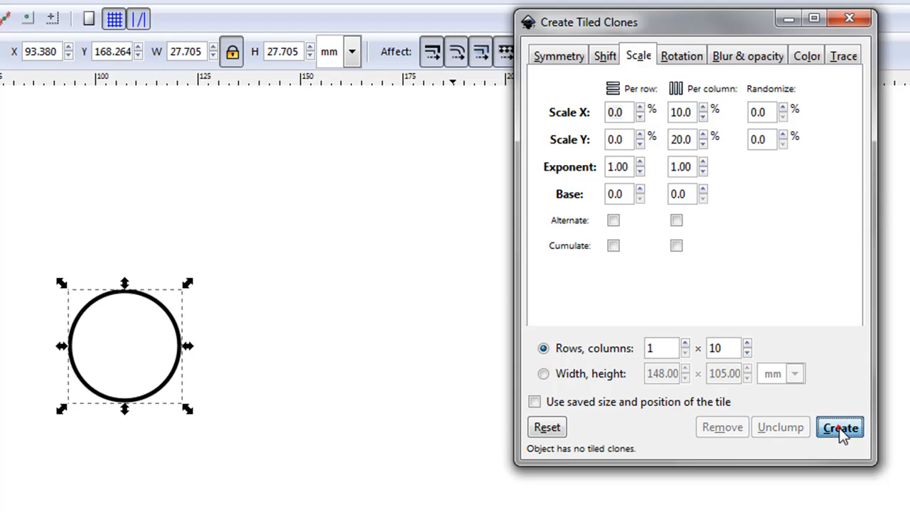
click(840, 427)
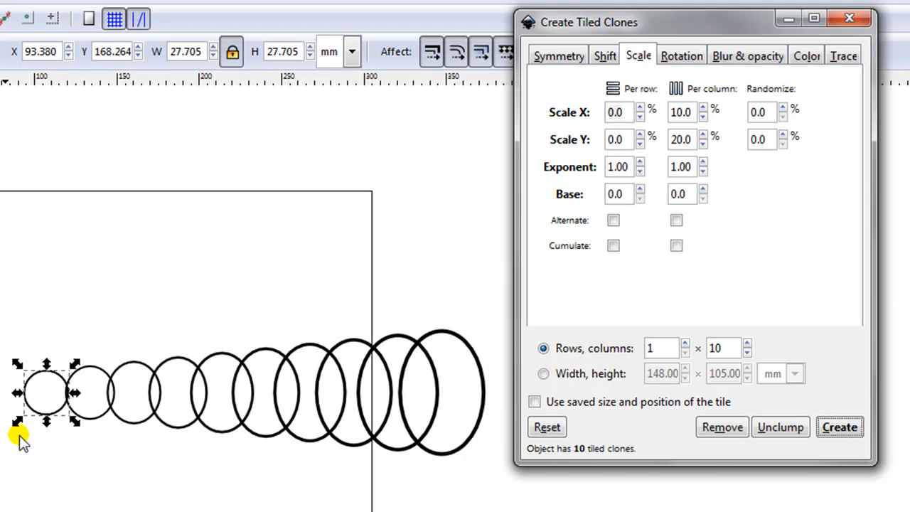
mouse_move(669, 116)
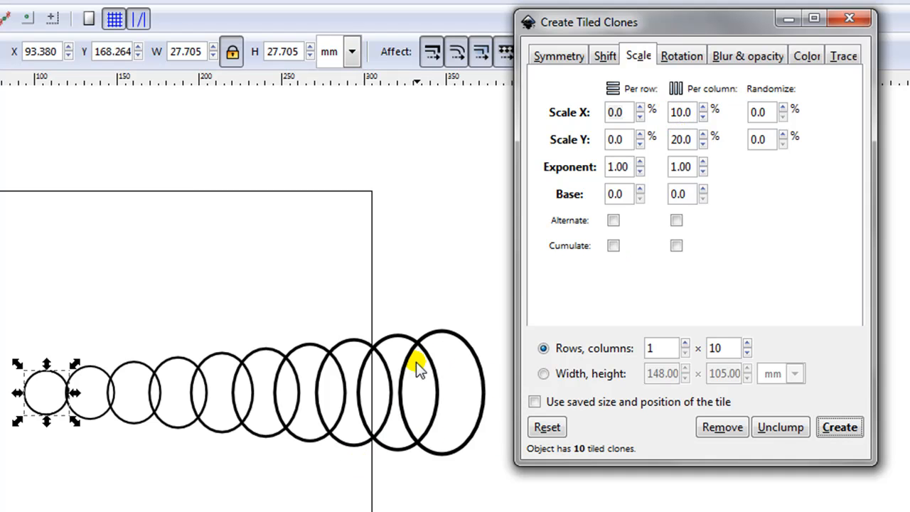
mouse_move(97, 406)
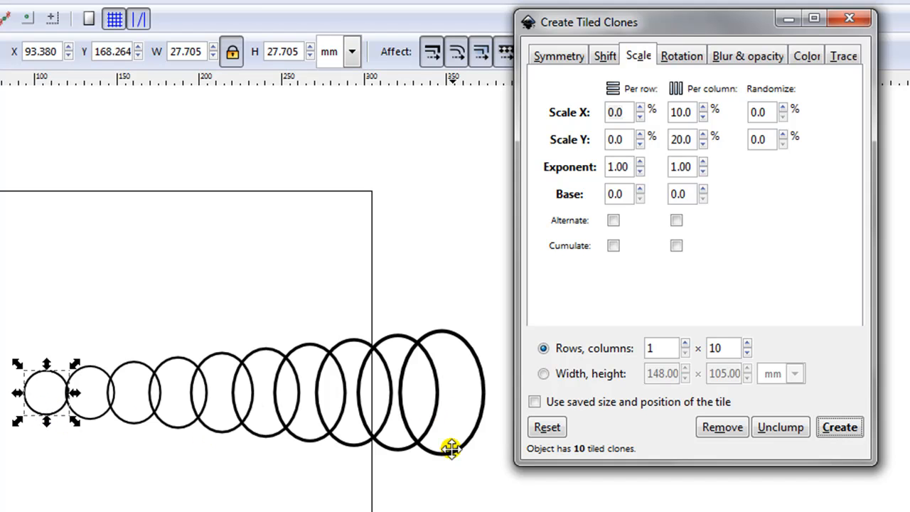
click(604, 56)
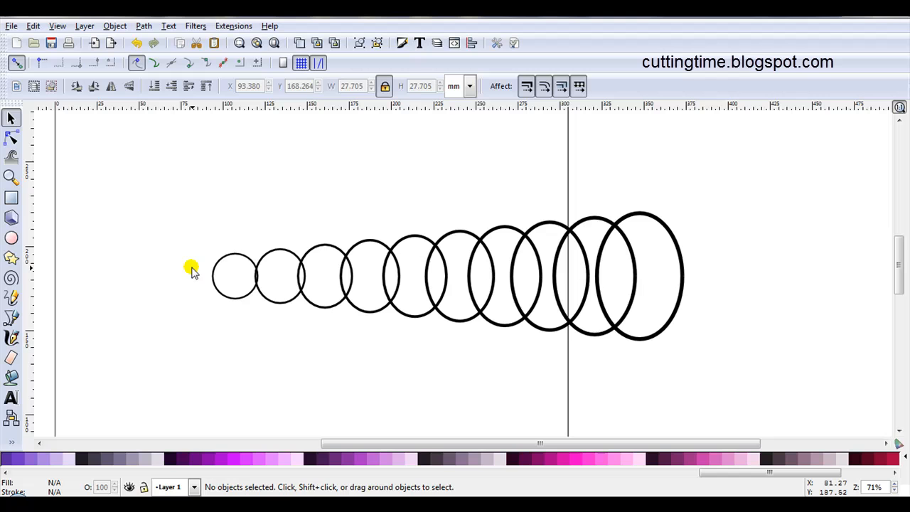
Step: Drag the largest ovals to the right-hand group and fill one pale pink
click(641, 276)
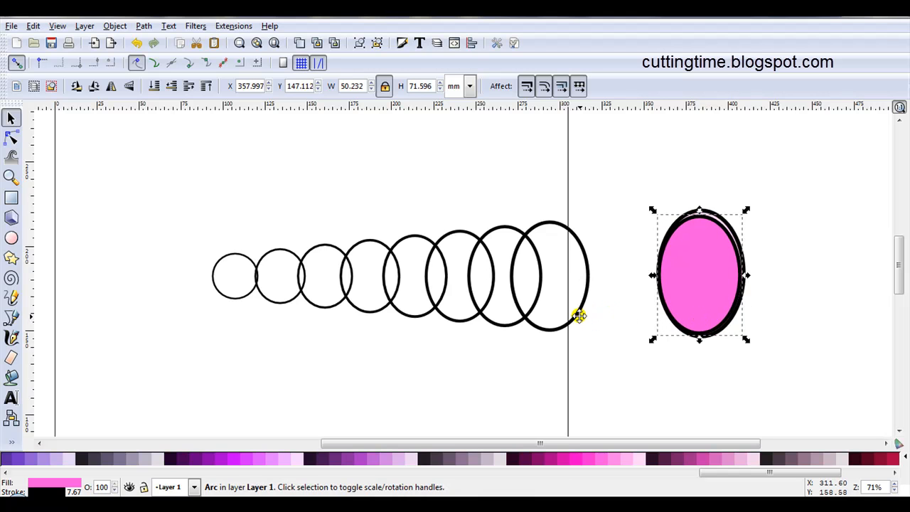
drag(700, 273, 549, 276)
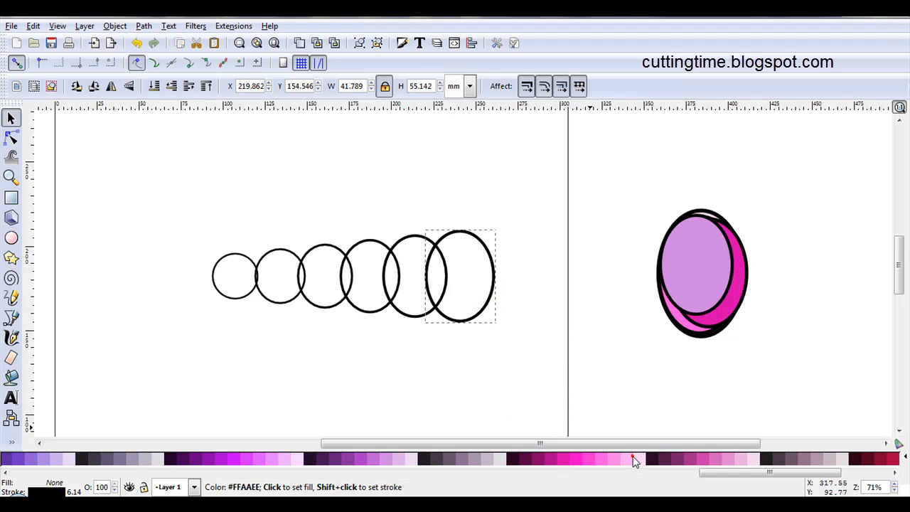
click(461, 276)
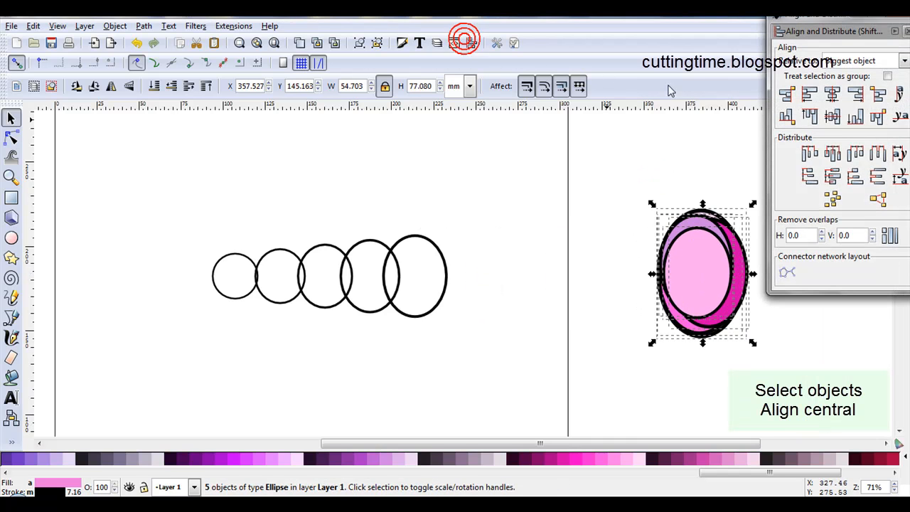
Step: Centre the five ovals via Align and Distribute and remove their black strokes
click(832, 94)
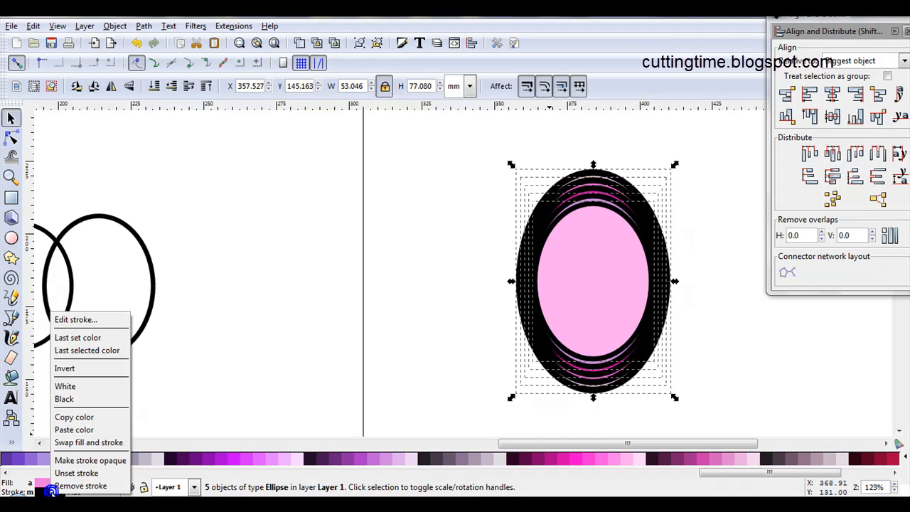
click(80, 487)
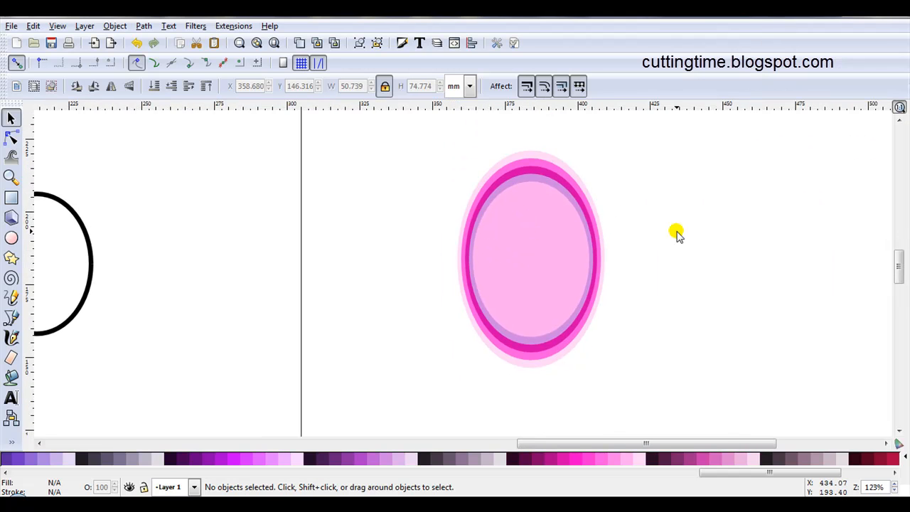
mouse_move(705, 242)
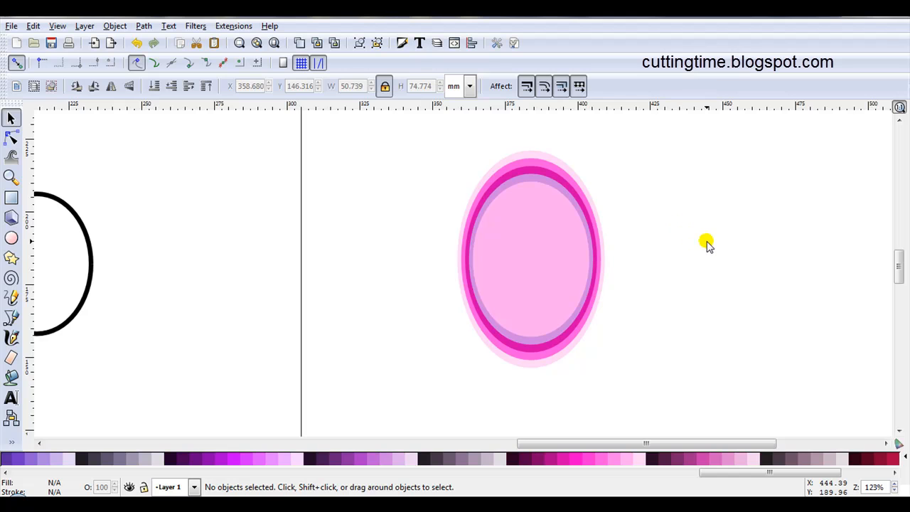